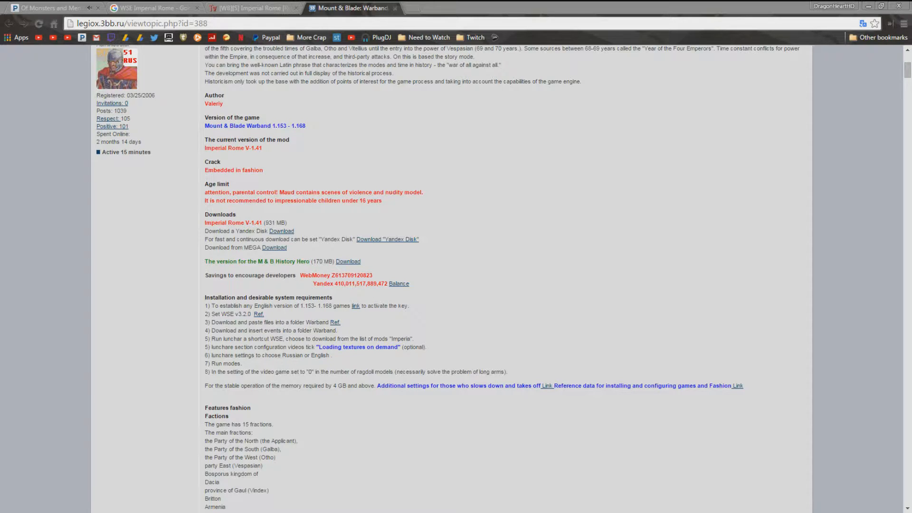
mouse_move(23, 242)
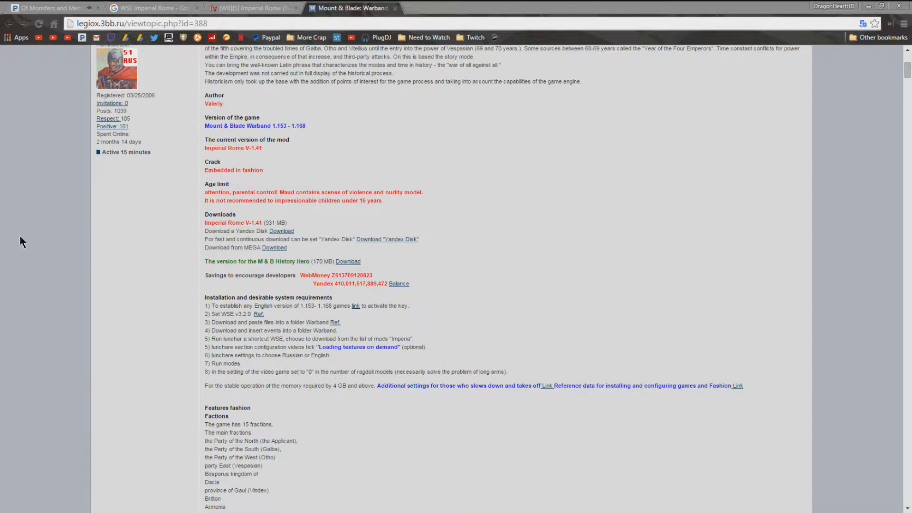
mouse_move(569, 208)
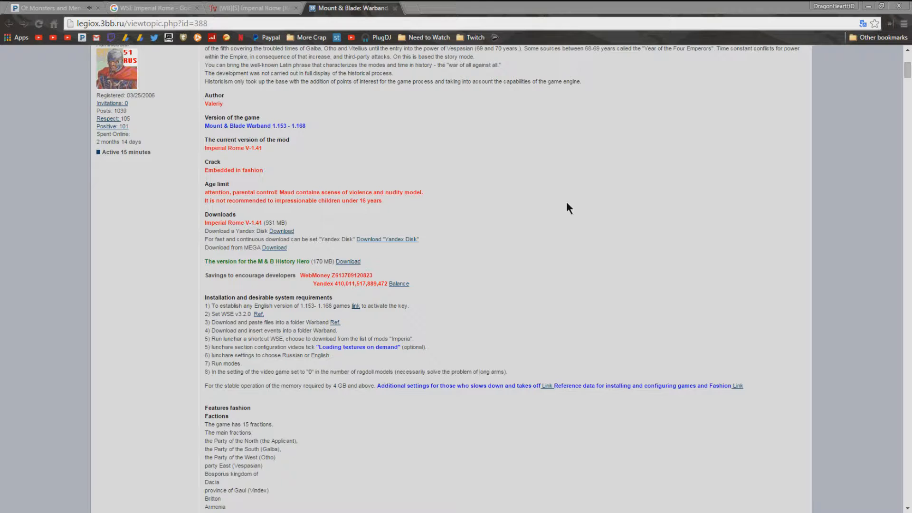
mouse_move(520, 192)
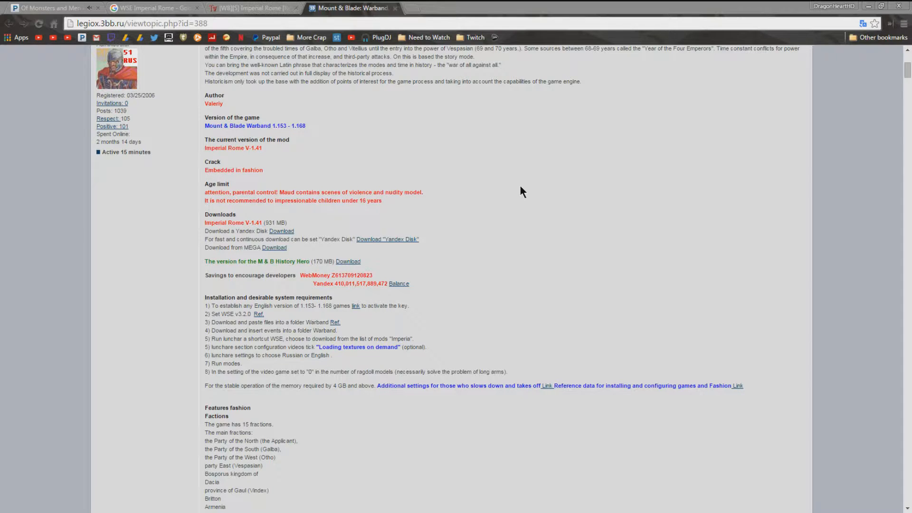
mouse_move(210, 195)
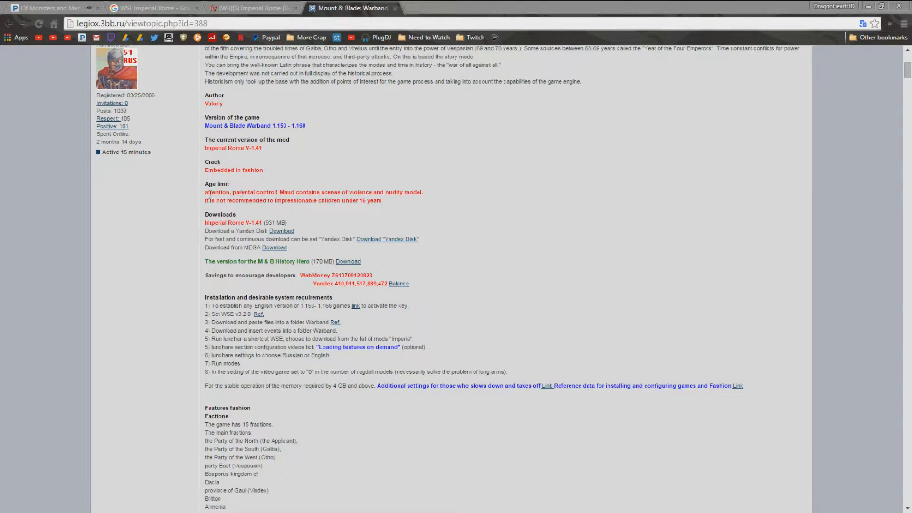
mouse_move(487, 126)
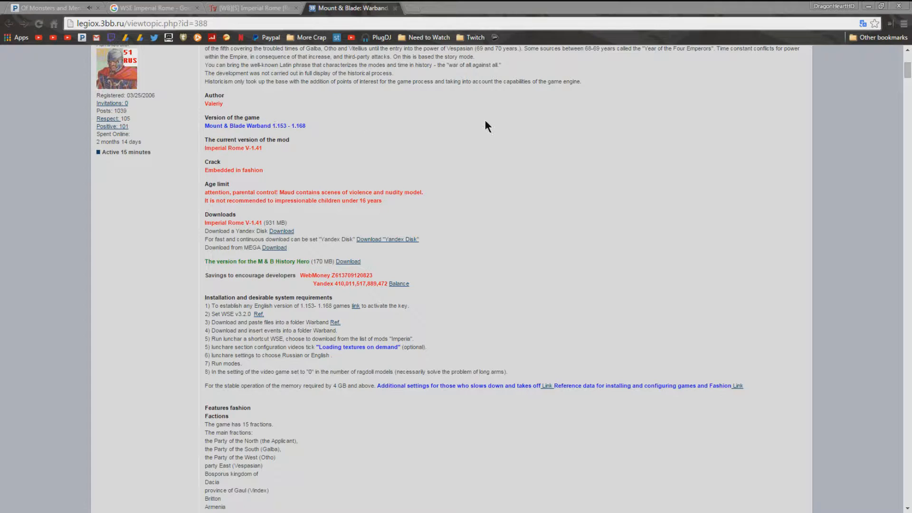
mouse_move(329, 200)
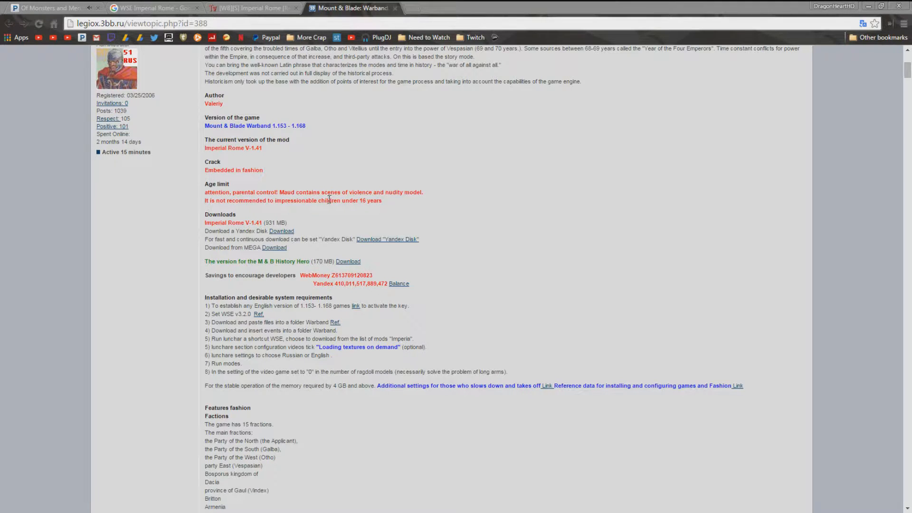
mouse_move(281, 231)
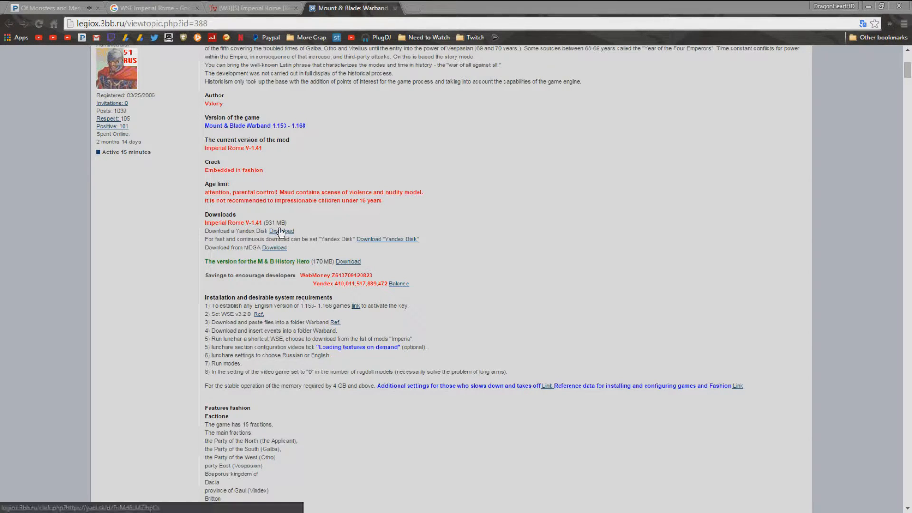
mouse_move(351, 227)
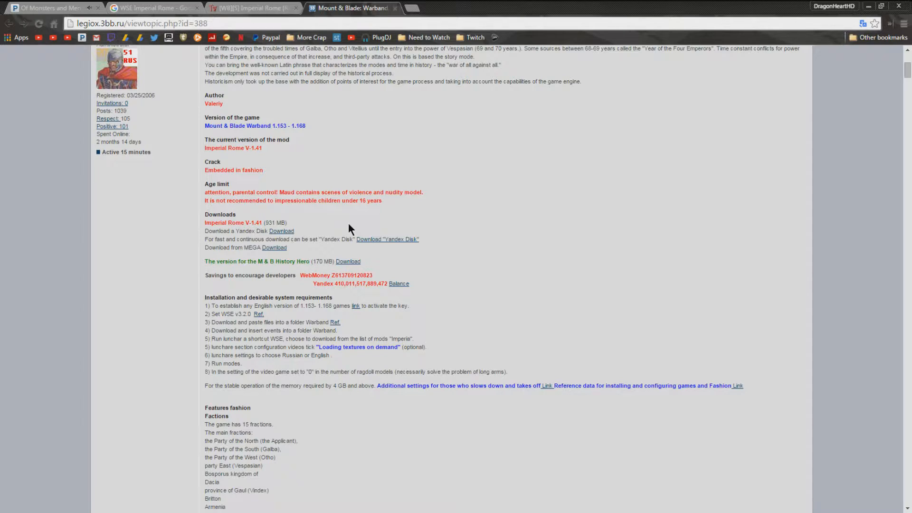
mouse_move(302, 216)
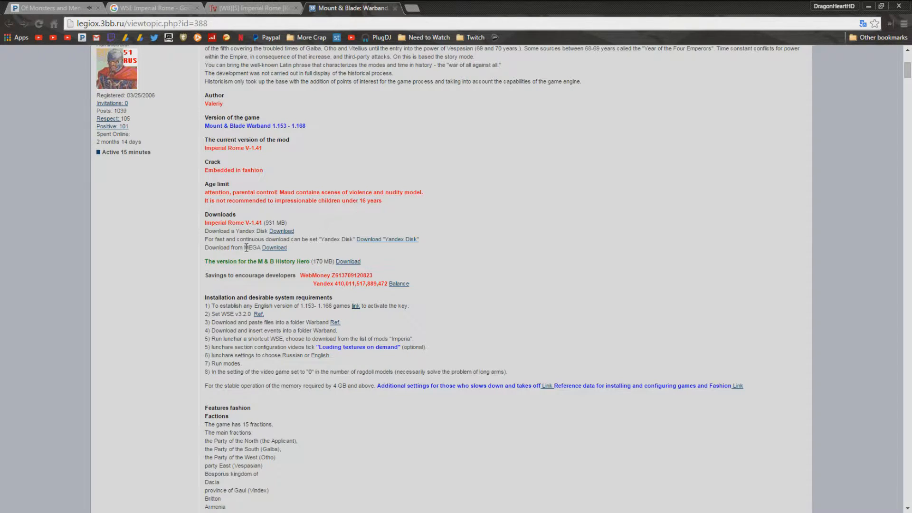
- Download the WSE v3.2.0 zip from the forum's Ref. link and confirm it in Downloads
left_click(274, 248)
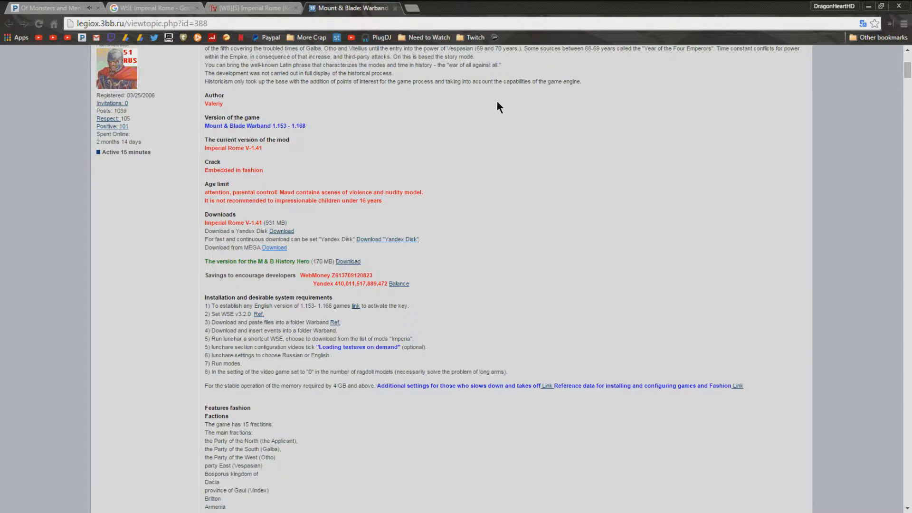
mouse_move(576, 80)
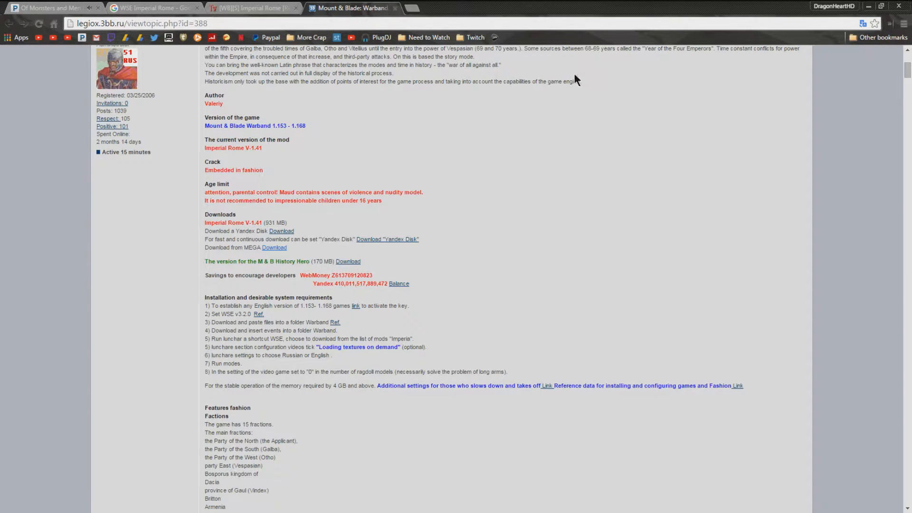
double_click(227, 314)
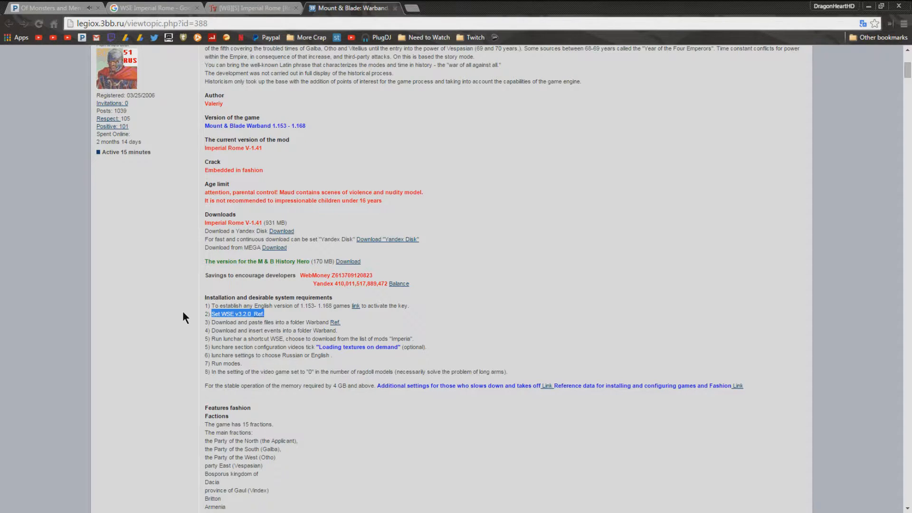
mouse_move(267, 319)
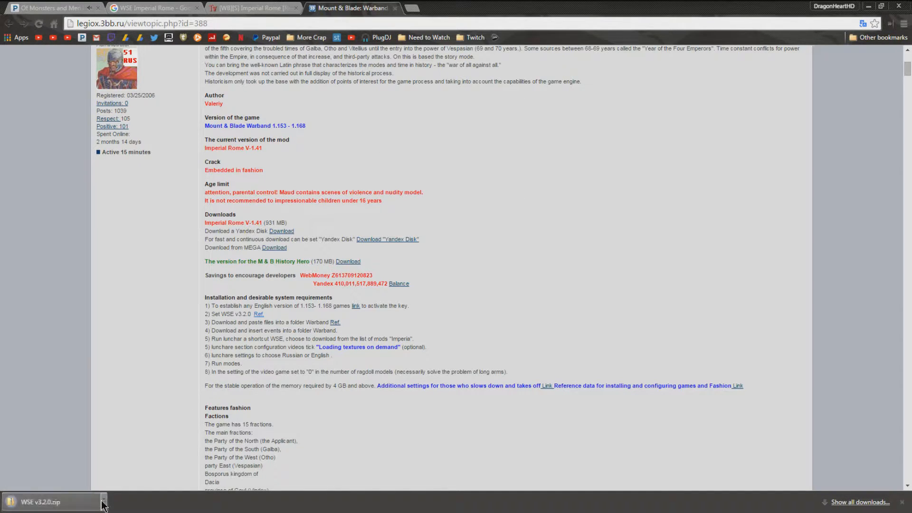
left_click(104, 502)
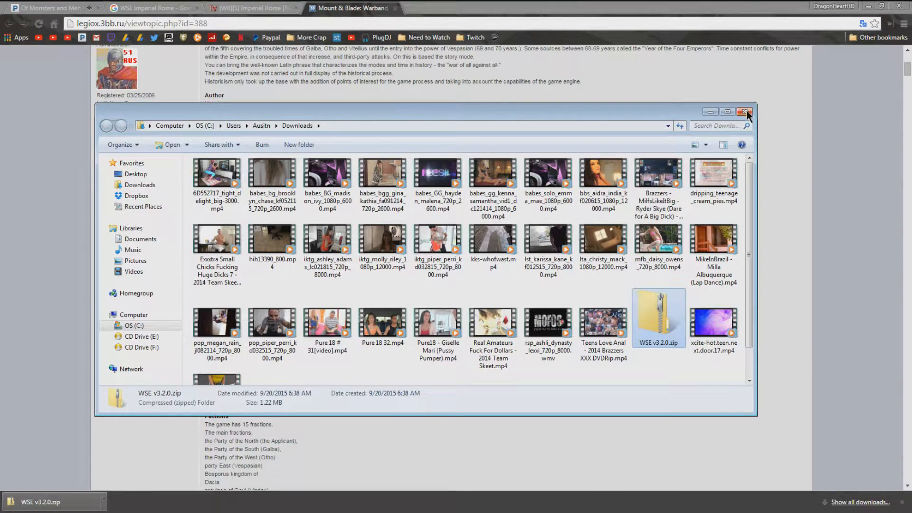
left_click(747, 111)
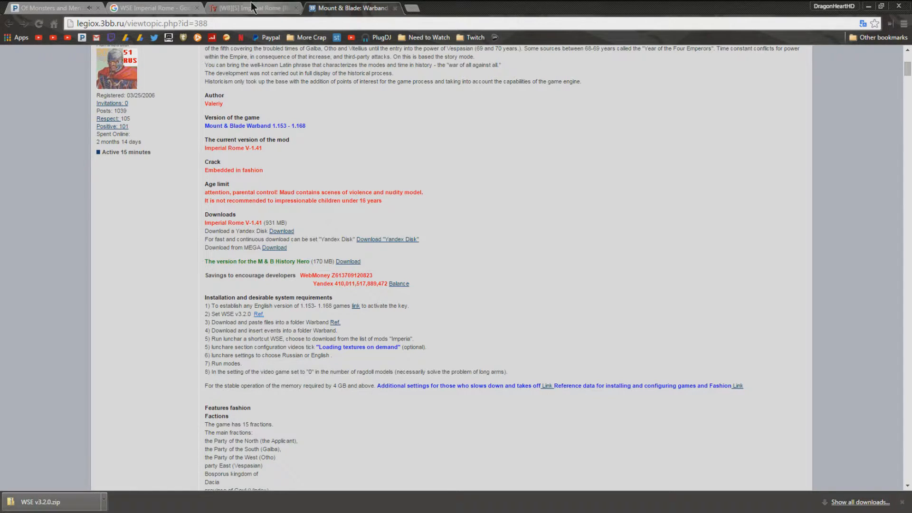
- Reach reply #30 in the TaleWorlds Imperial Rome topic and bring up options for its additional files link
left_click(251, 7)
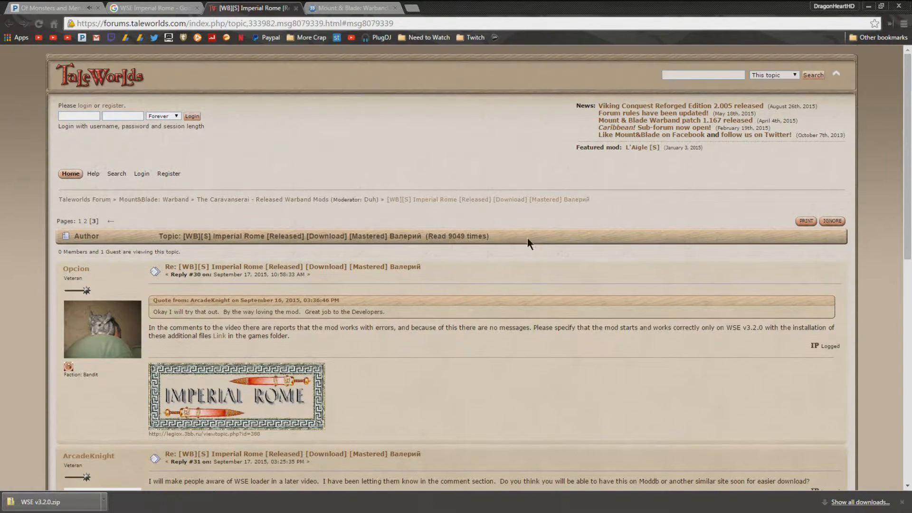
scroll("down", 3)
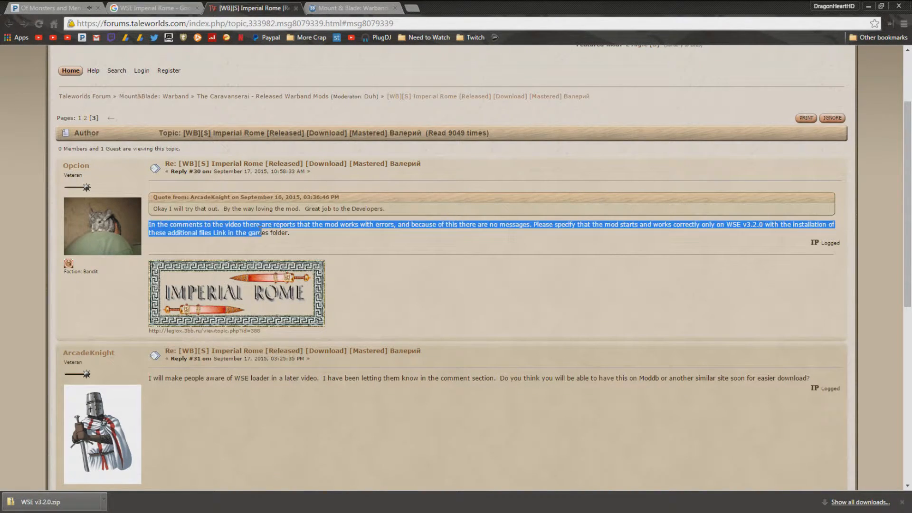
mouse_move(211, 251)
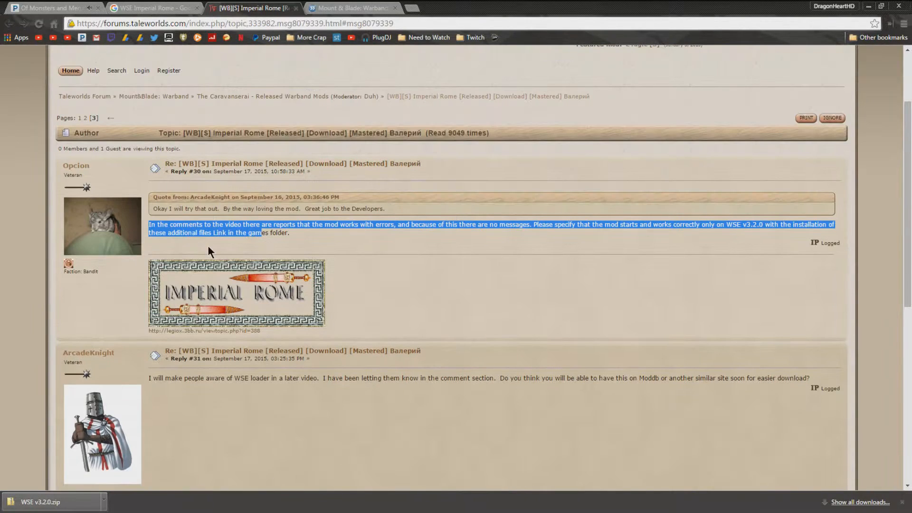
scroll("up", 3)
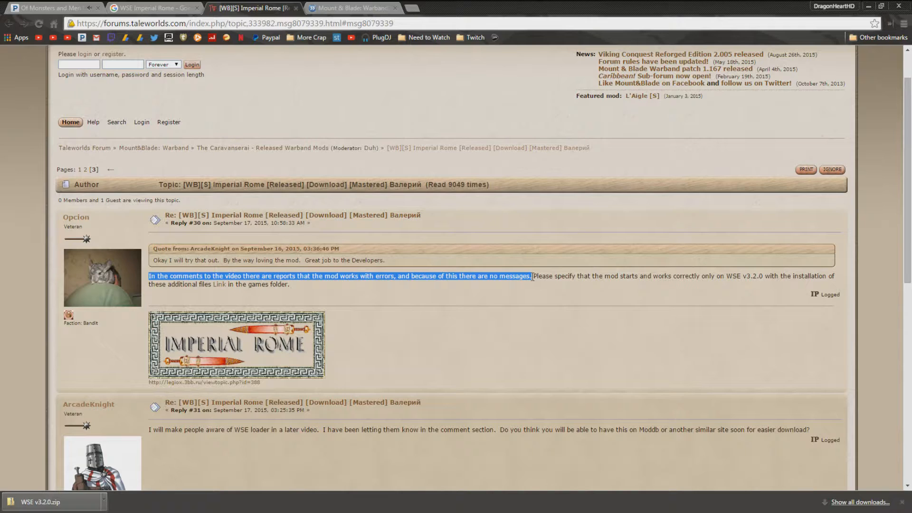
mouse_move(546, 259)
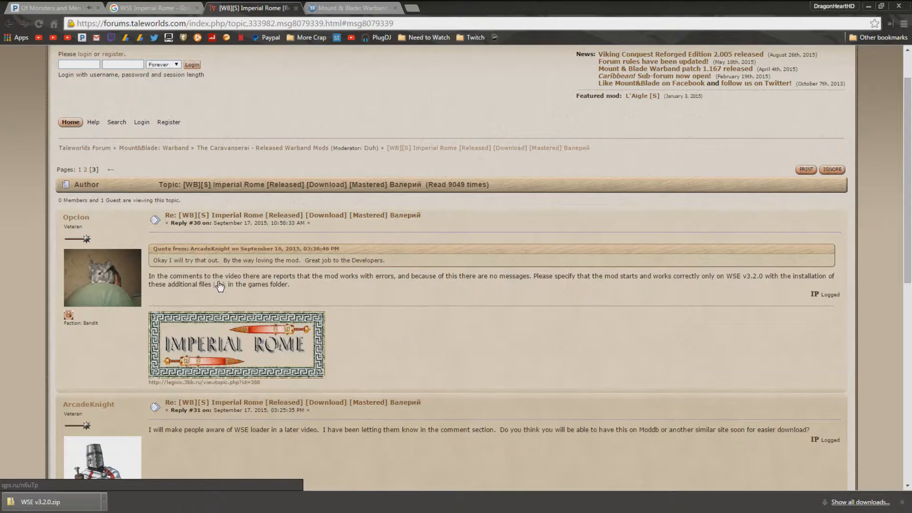
mouse_move(380, 298)
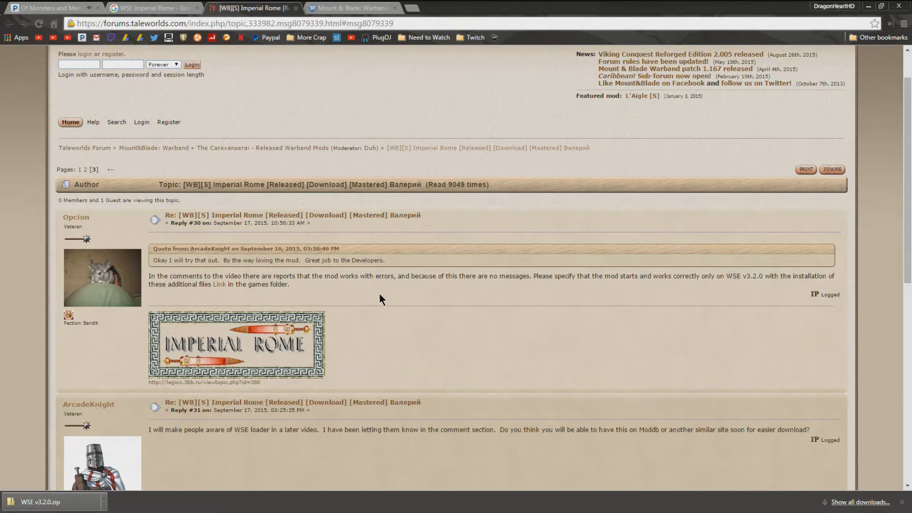
mouse_move(220, 285)
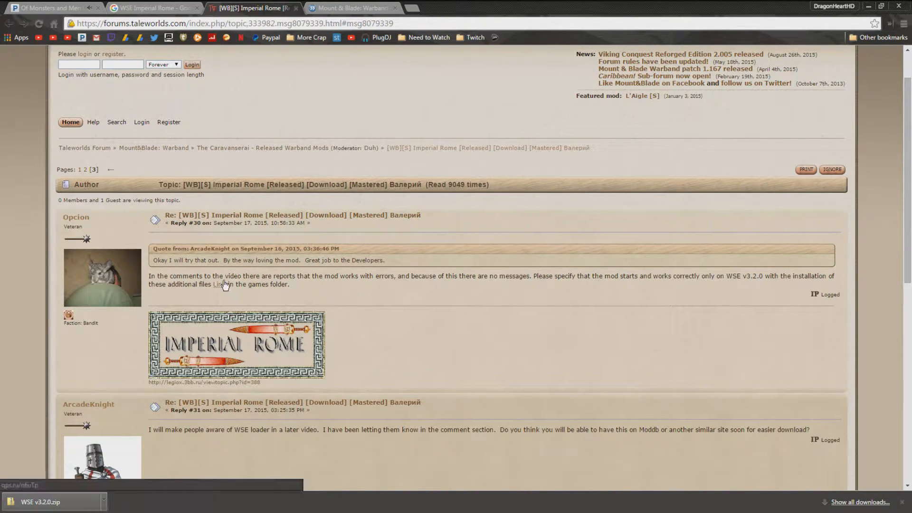
mouse_move(223, 291)
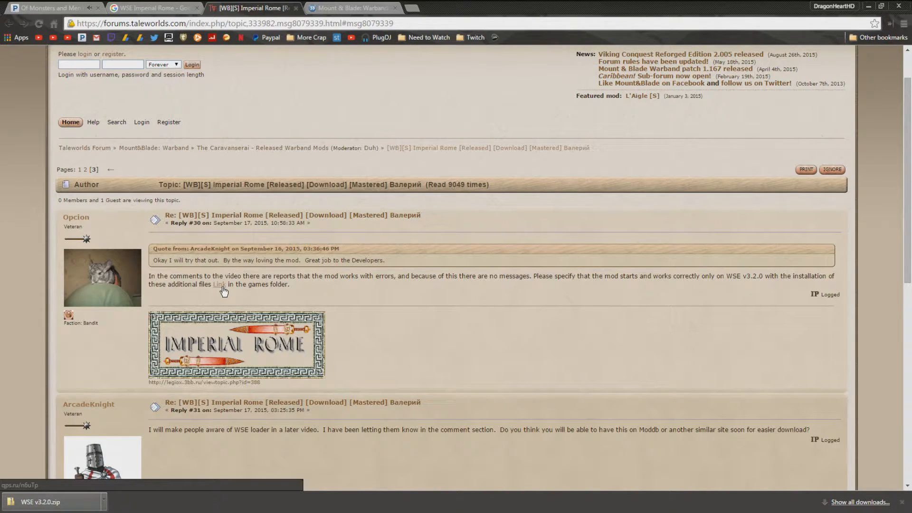
right_click(220, 284)
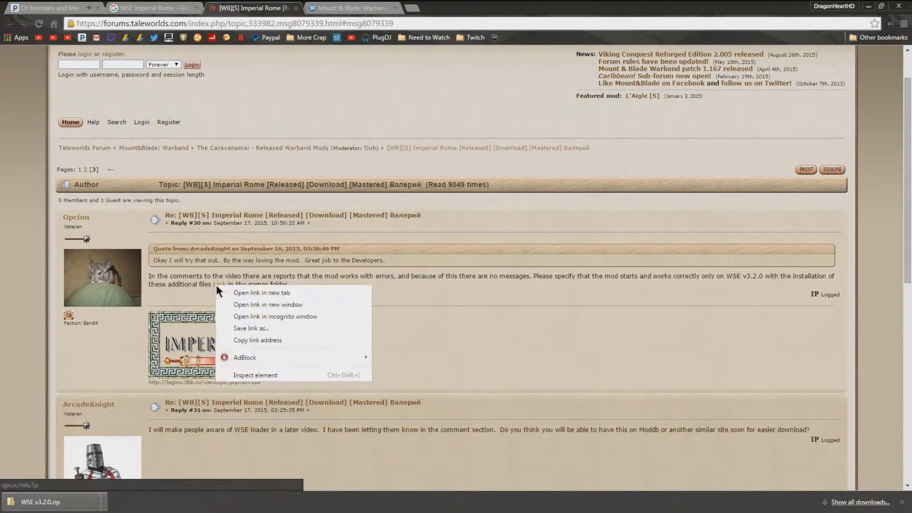
- Follow the additional files link to Yandex Disk and download MountBlade Warband.7z (2.6 MB)
left_click(261, 293)
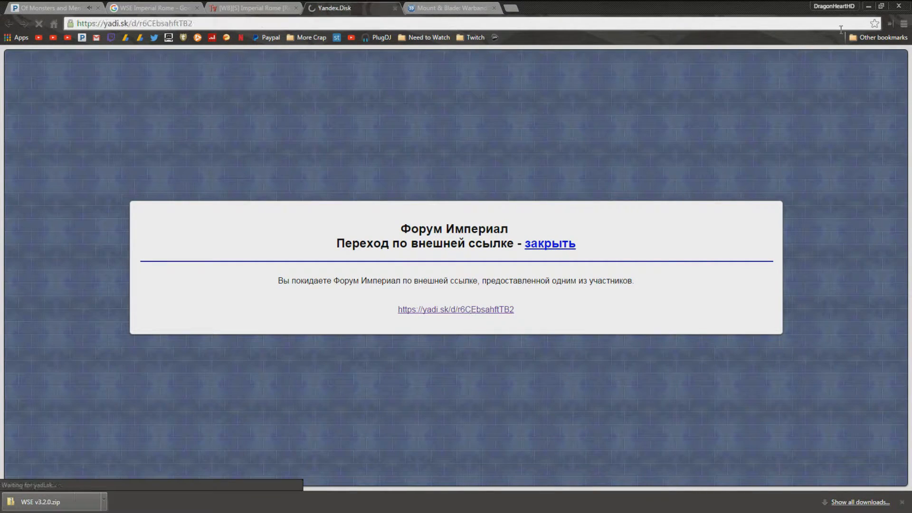
left_click(455, 308)
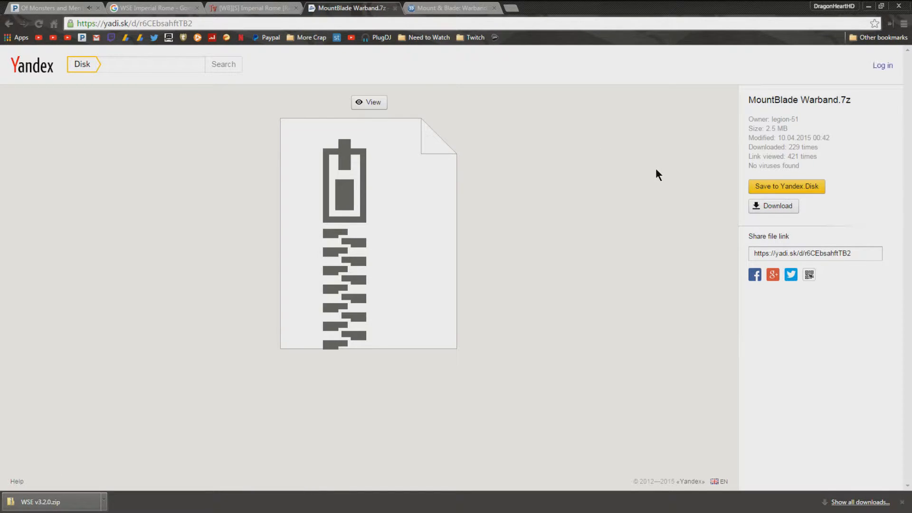
mouse_move(622, 168)
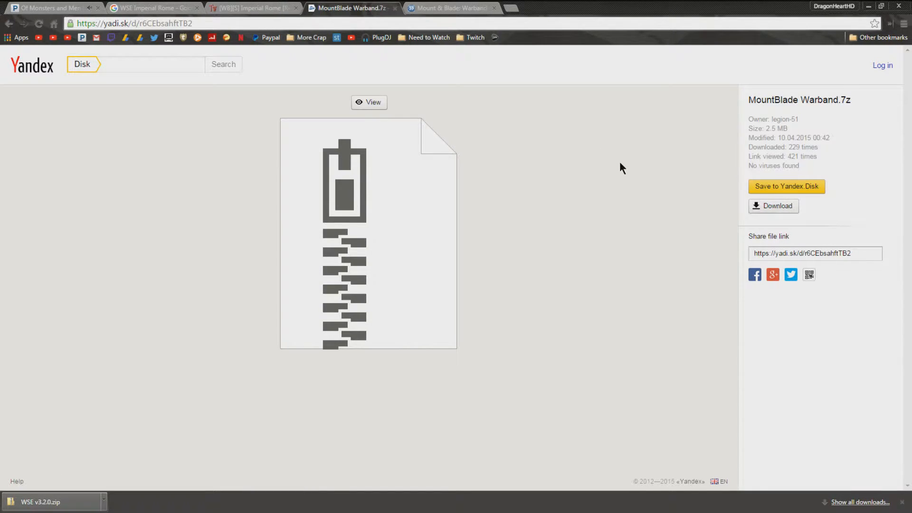
mouse_move(590, 62)
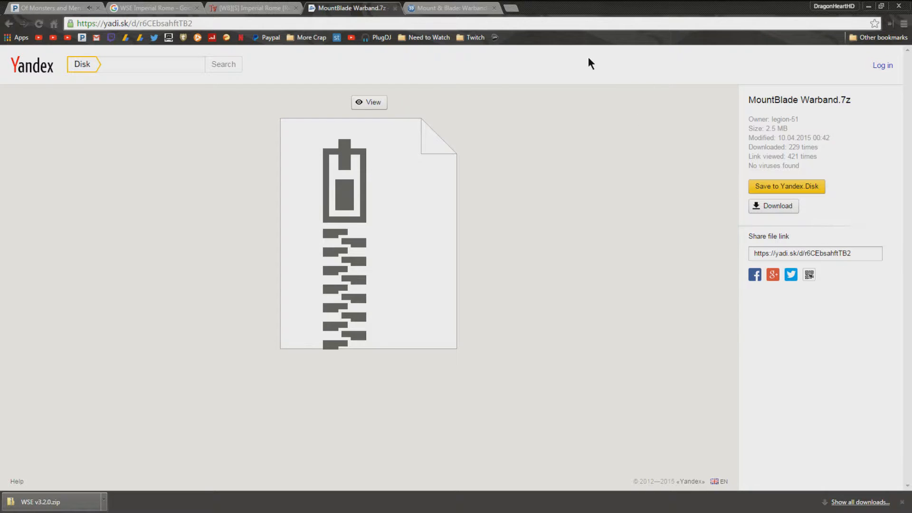
left_click(773, 205)
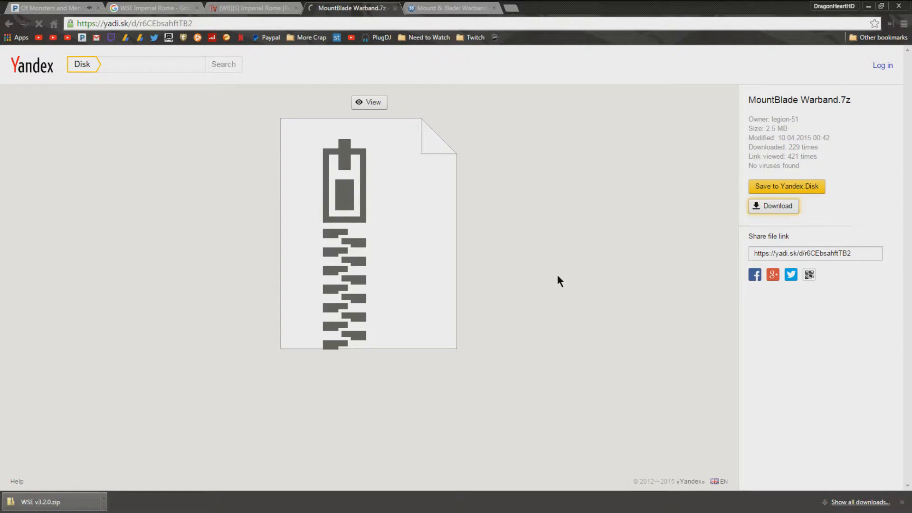
left_click(773, 205)
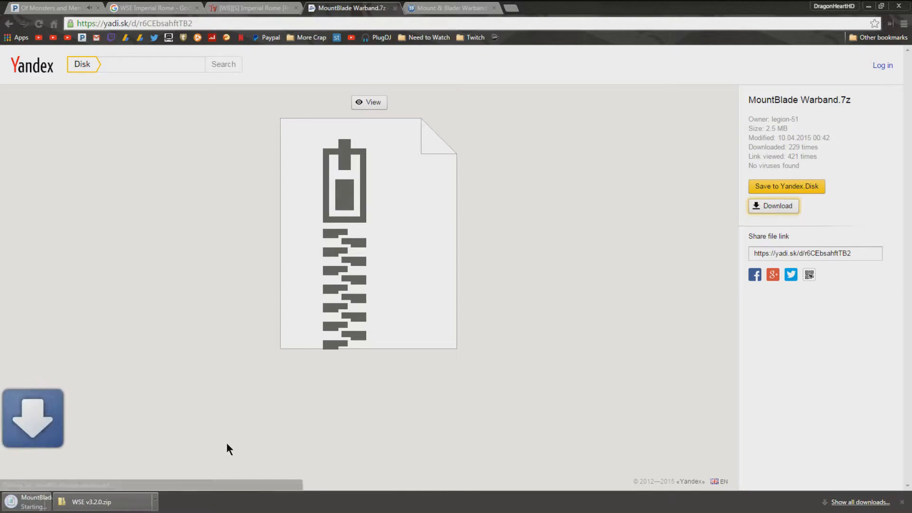
left_click(773, 205)
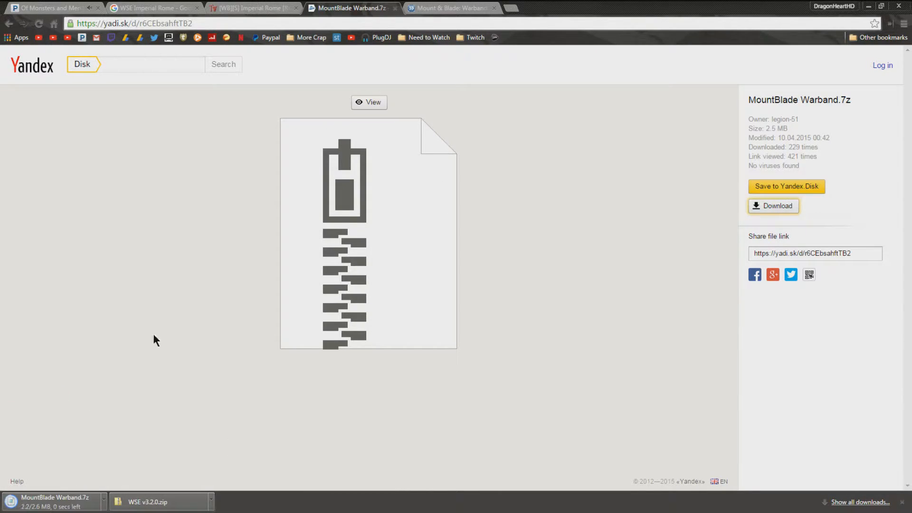
mouse_move(41, 414)
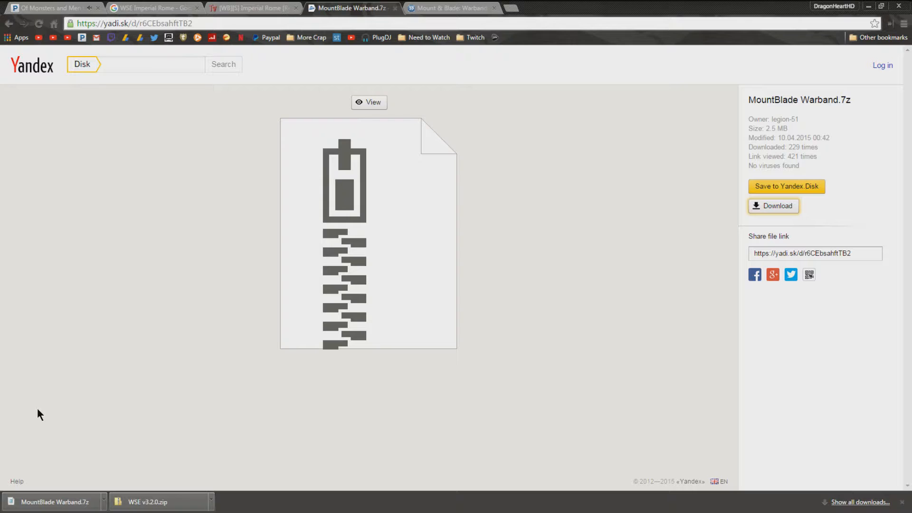
mouse_move(23, 378)
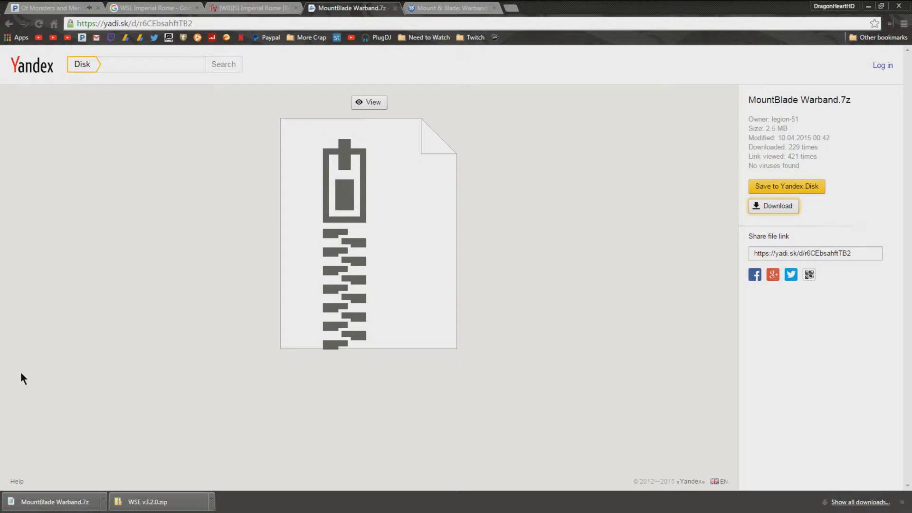
mouse_move(46, 400)
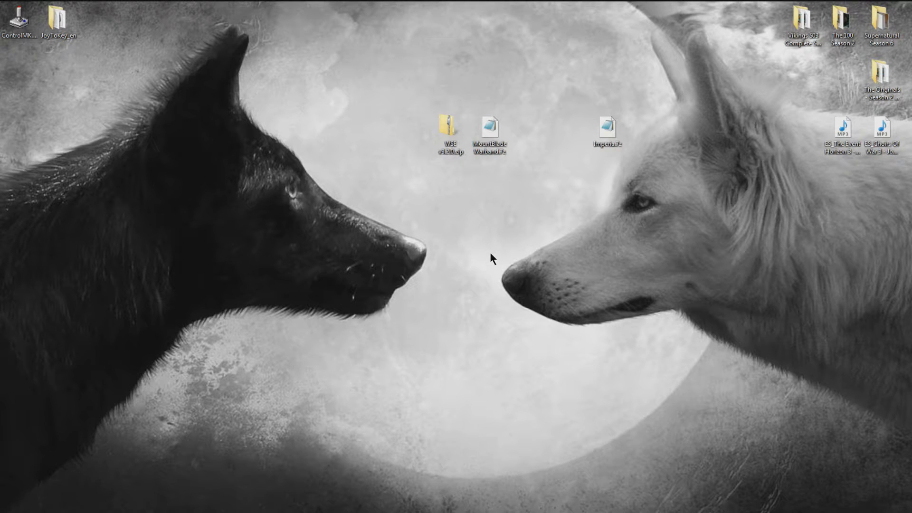
mouse_move(425, 106)
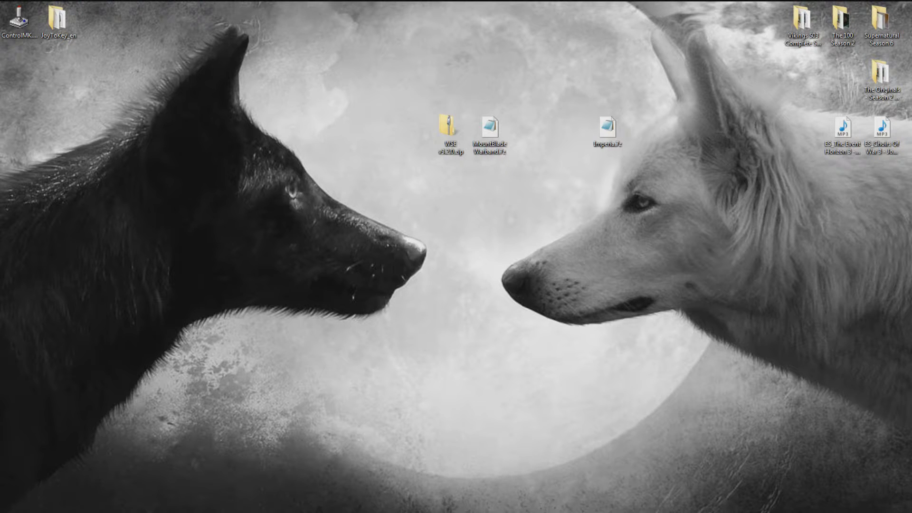
left_click(449, 125)
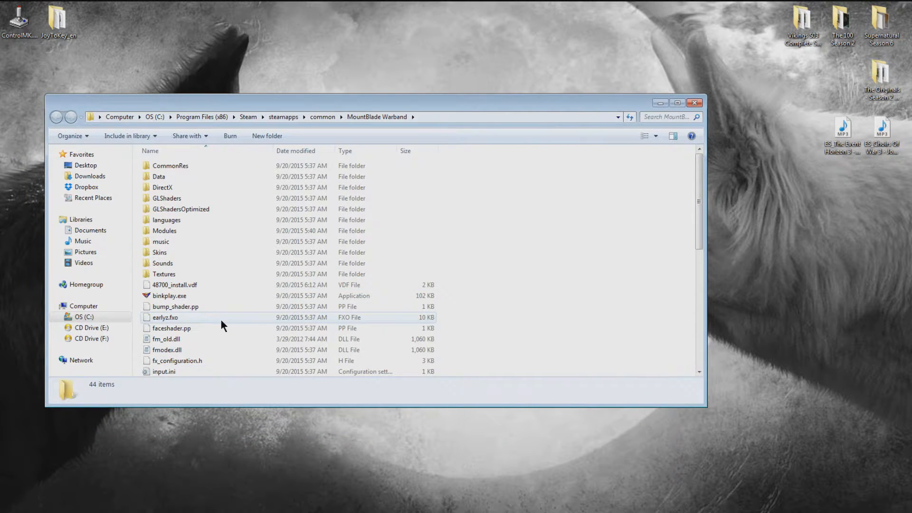
scroll("down", 3)
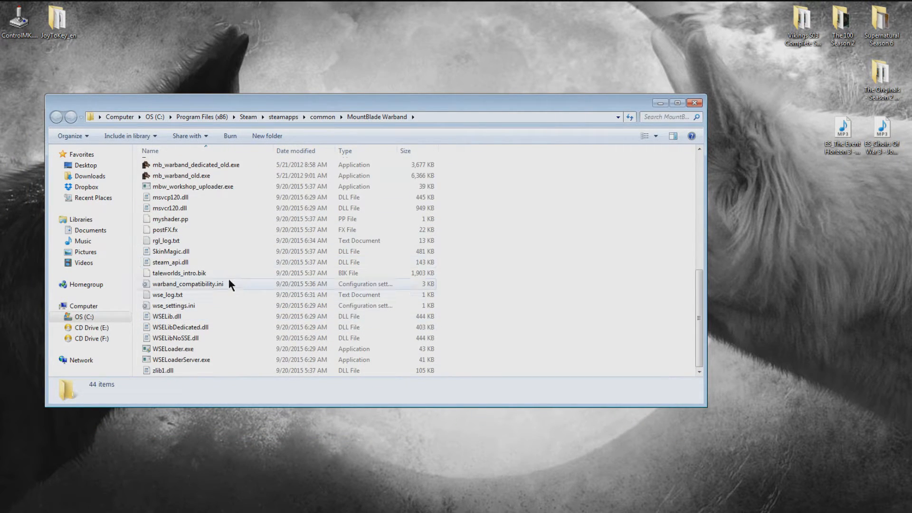
scroll("up", 3)
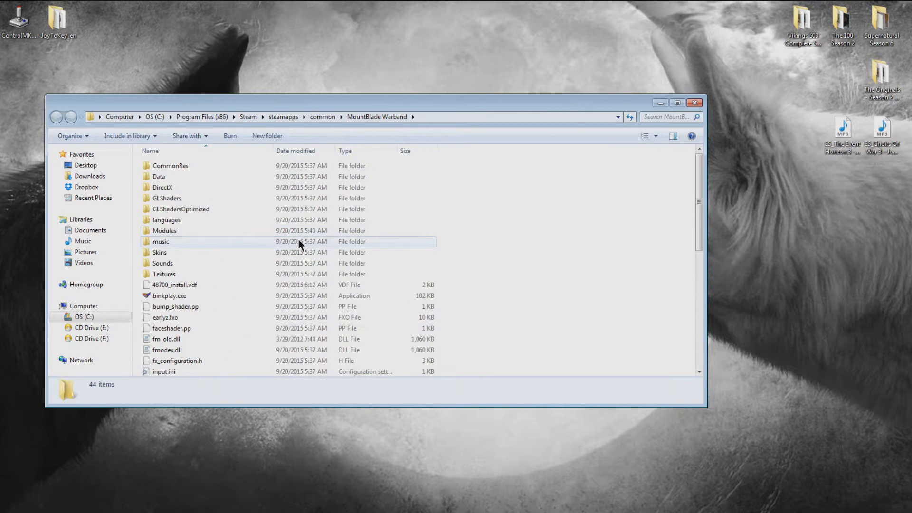
mouse_move(697, 103)
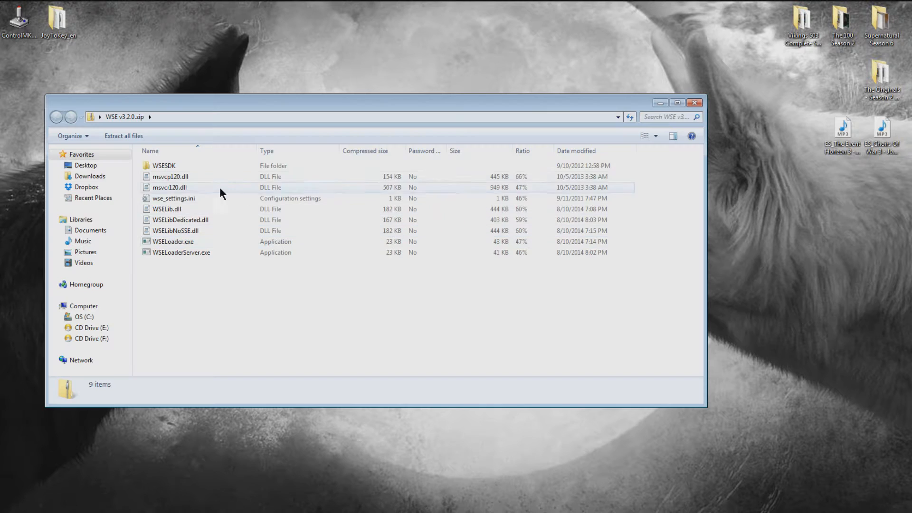
left_click(695, 102)
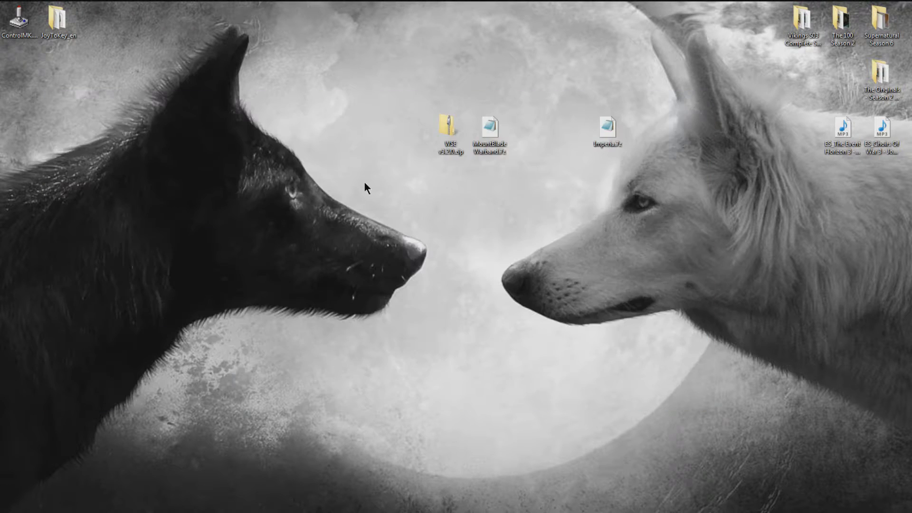
right_click(449, 131)
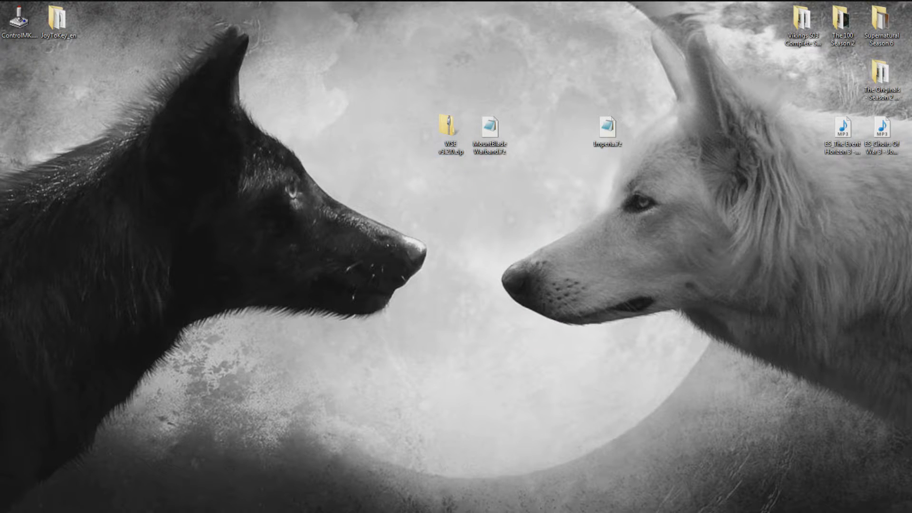
- Extract WSE v3.2.0.zip to the desktop folder, merging WSESDK and resolving duplicate files for all items
double_click(448, 127)
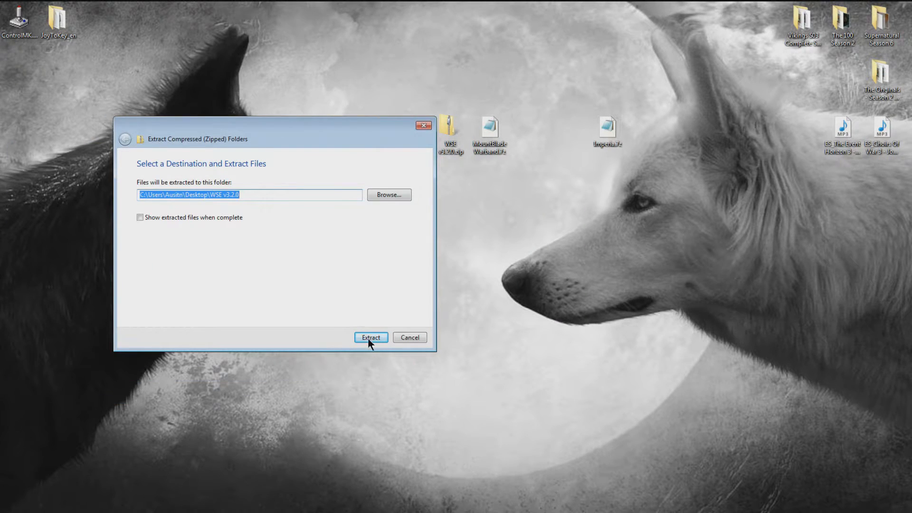
left_click(370, 338)
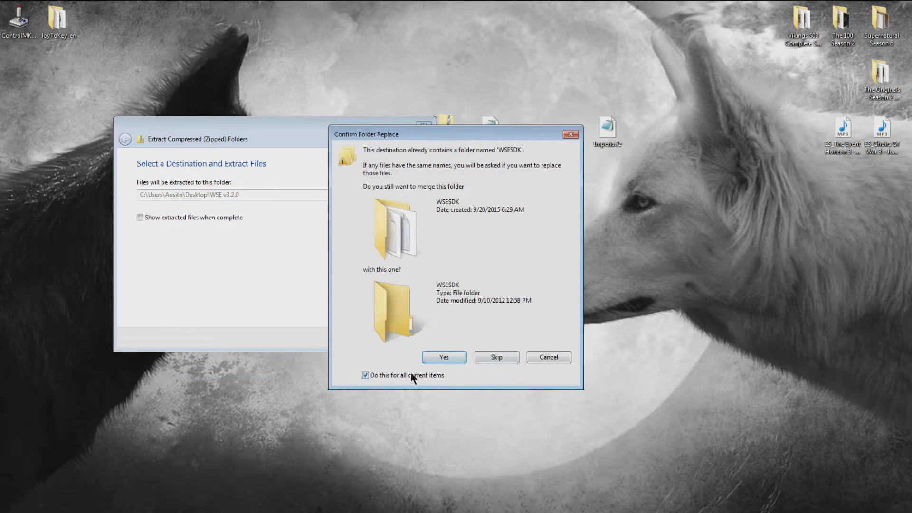
left_click(444, 357)
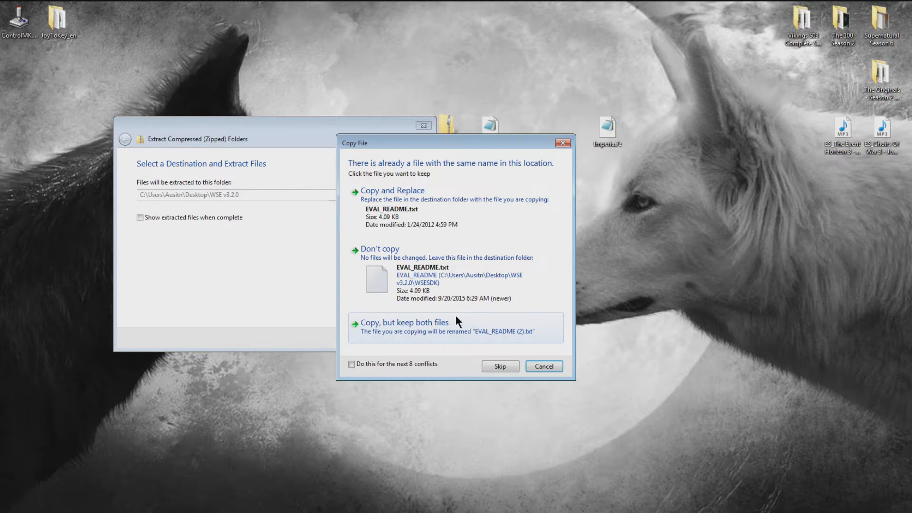
left_click(352, 365)
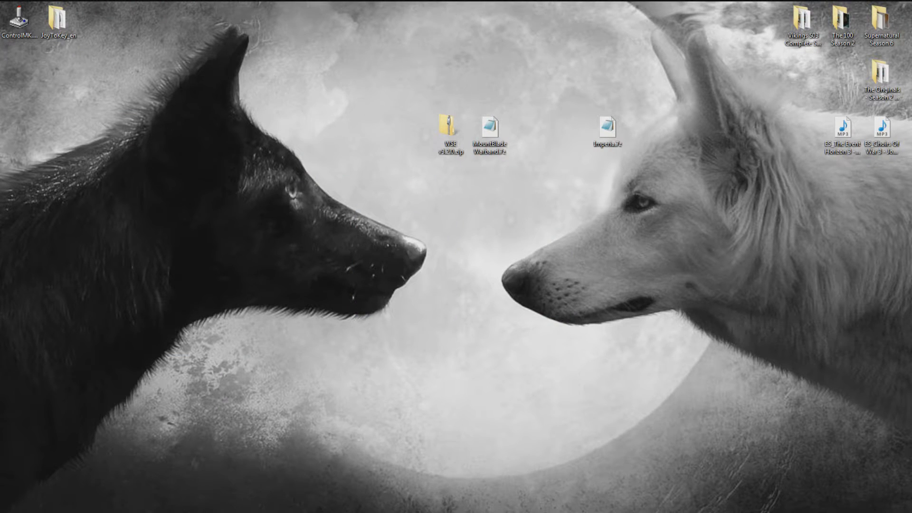
mouse_move(412, 143)
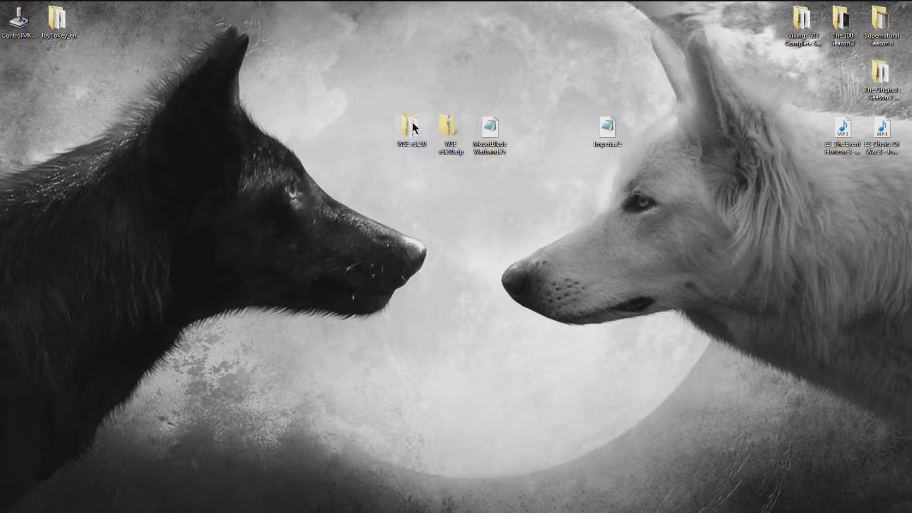
- Enter the extracted WSE v3.2.0 folder, peek into WSESDK and return to its file list
double_click(409, 124)
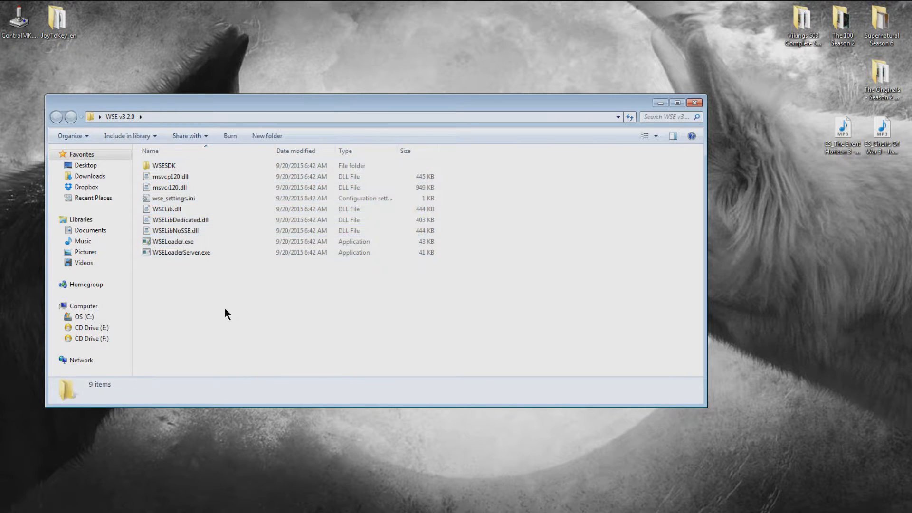
double_click(164, 165)
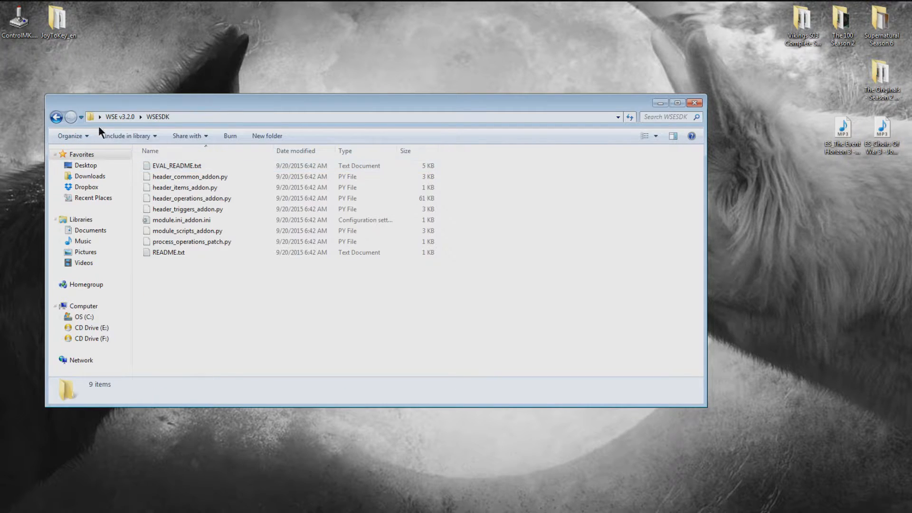
left_click(56, 117)
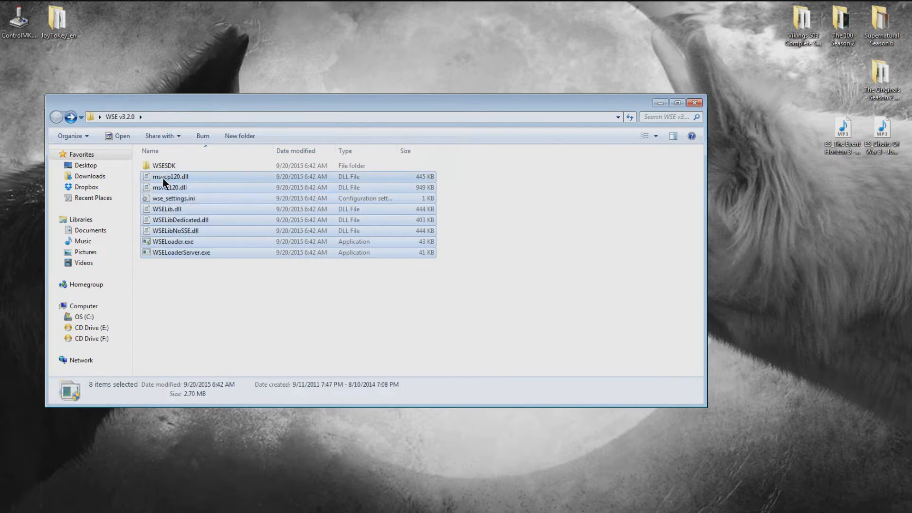
mouse_move(180, 217)
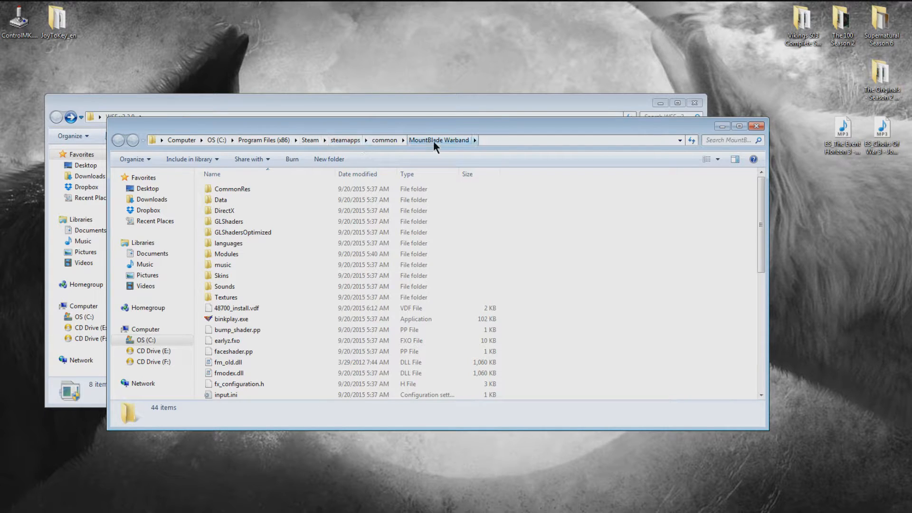
- Check that WSELoader.exe and the WSE DLLs sit in the MountBlade Warband game folder
scroll("down", 3)
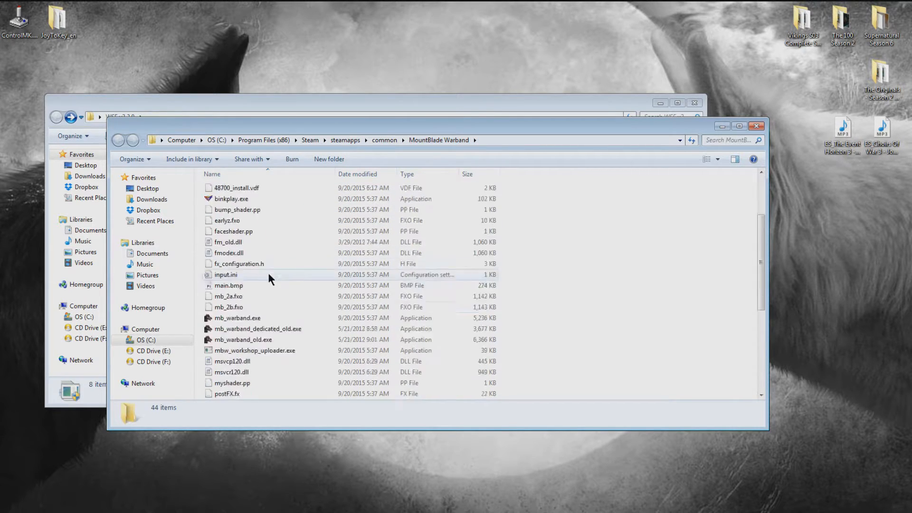
scroll("up", 3)
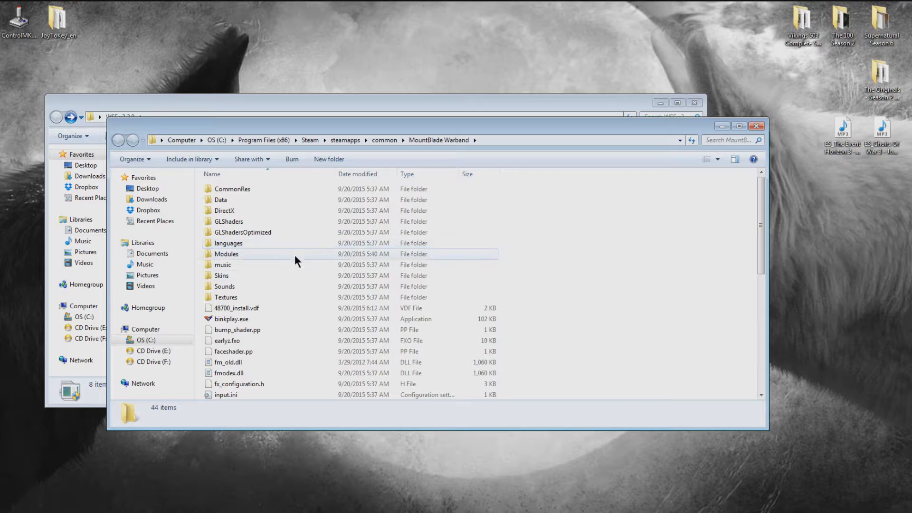
mouse_move(250, 264)
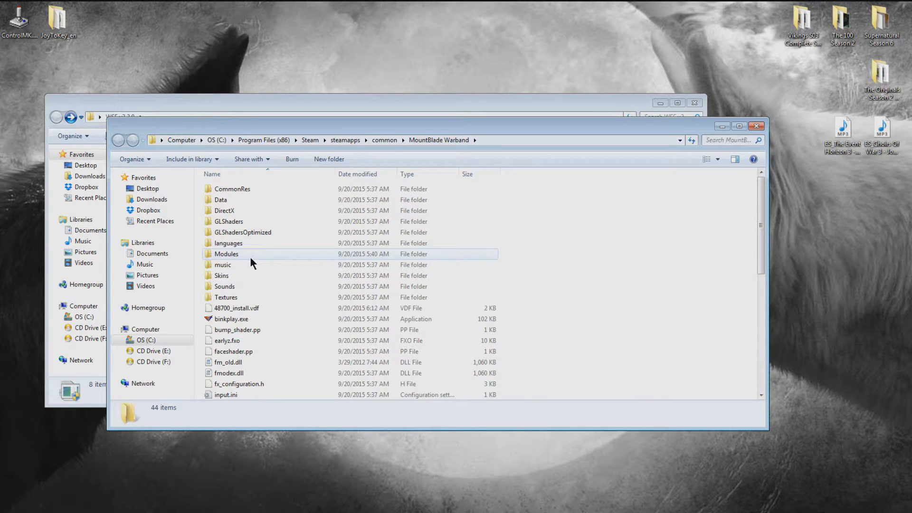
scroll("down", 3)
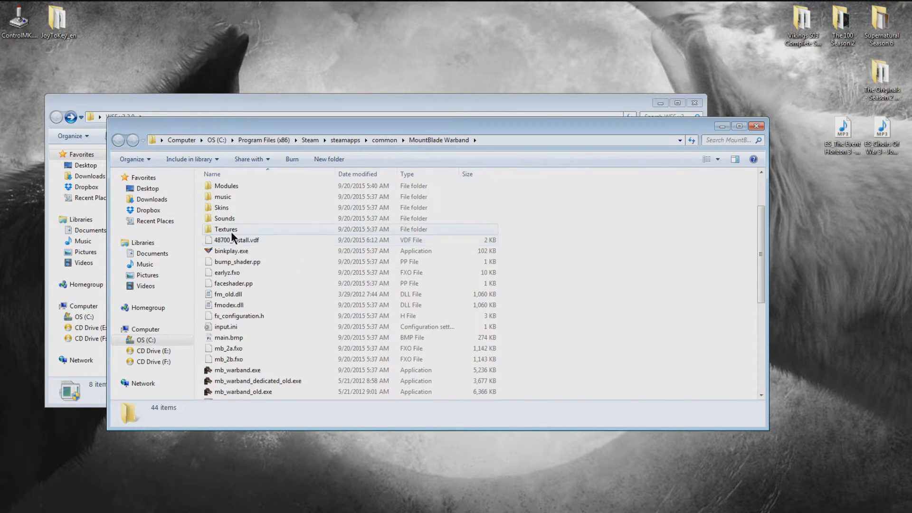
scroll("down", 3)
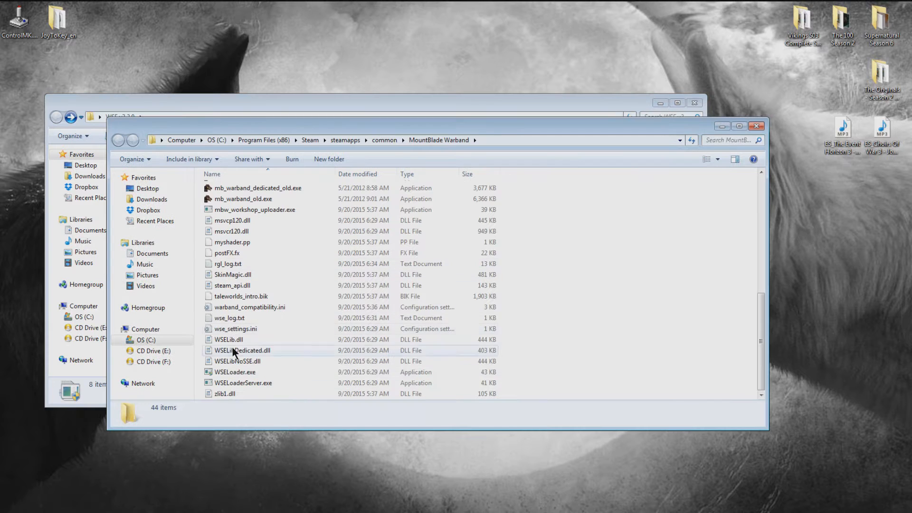
left_click(244, 383)
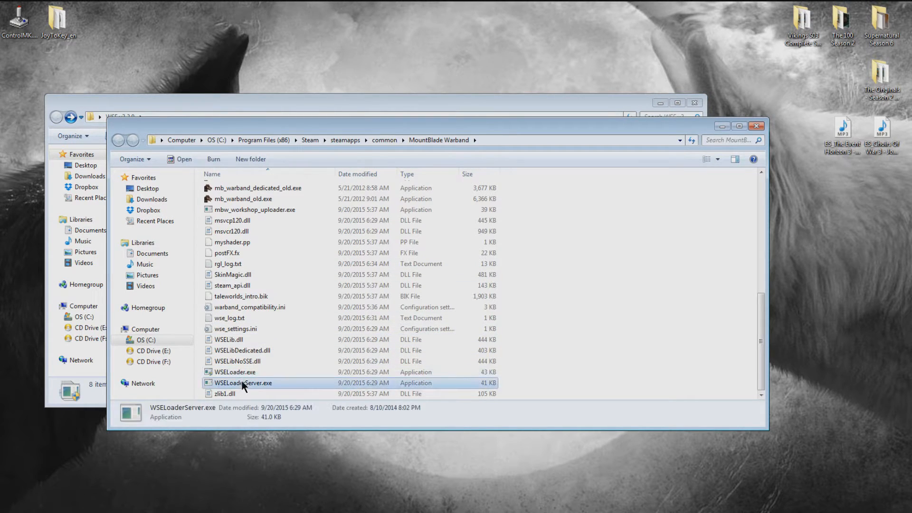
left_click(244, 350)
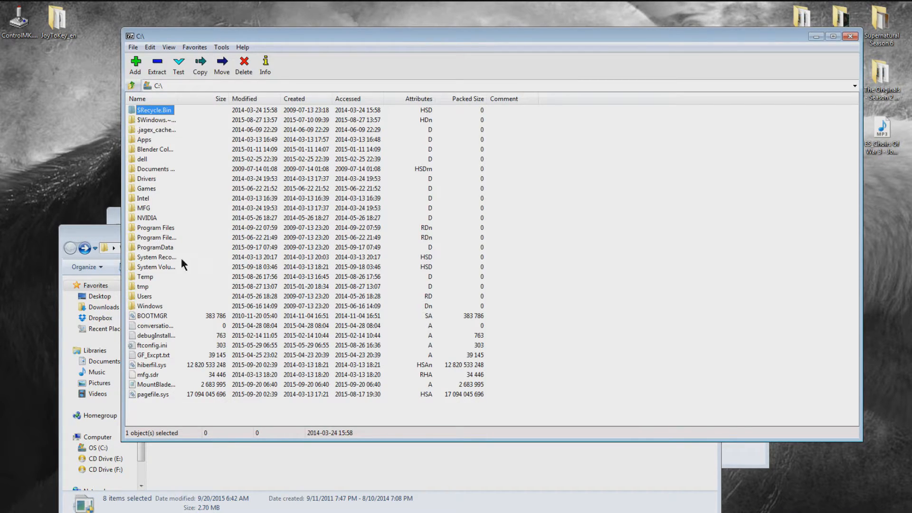
- Extract MountBlade Warband.7z with 7-Zip into a MountBlade Warband folder on the desktop
left_click(155, 384)
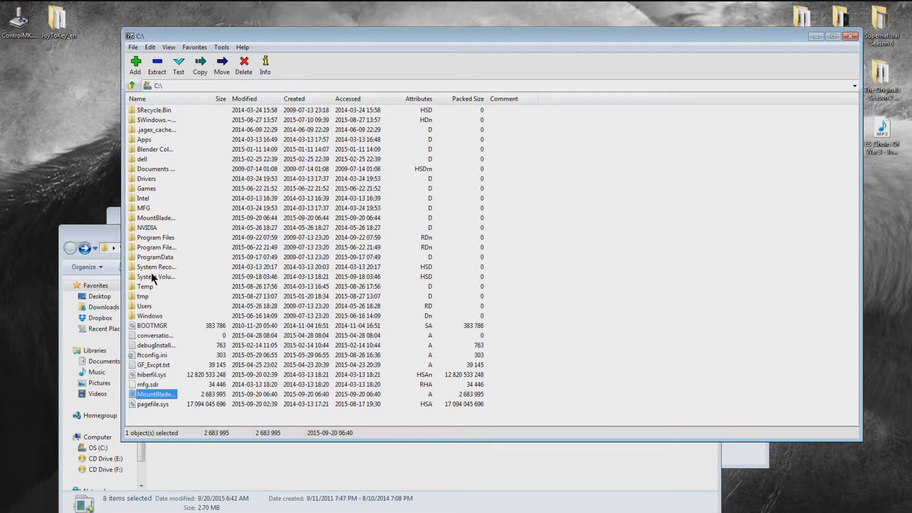
left_click(156, 218)
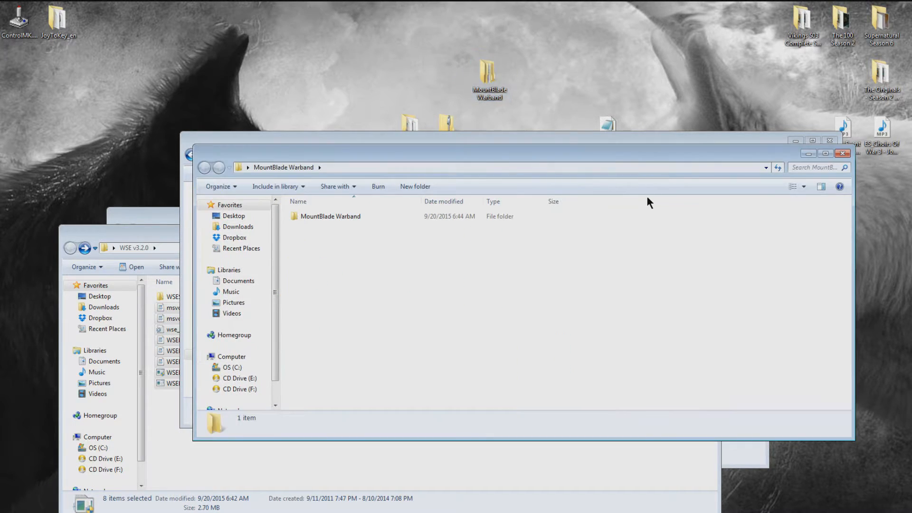
- Enter the inner MountBlade Warband folder, select the two old Warband executables and review rgl_log.txt in Notepad
double_click(330, 216)
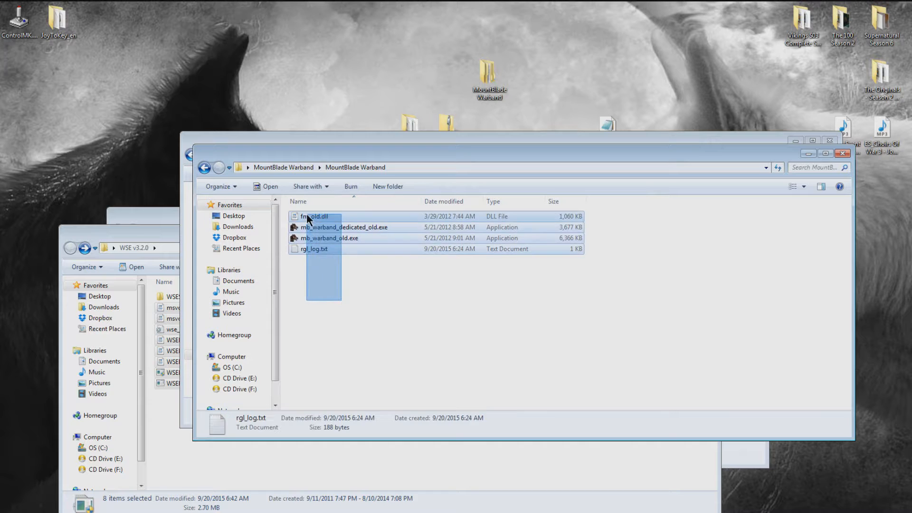
left_click(343, 227)
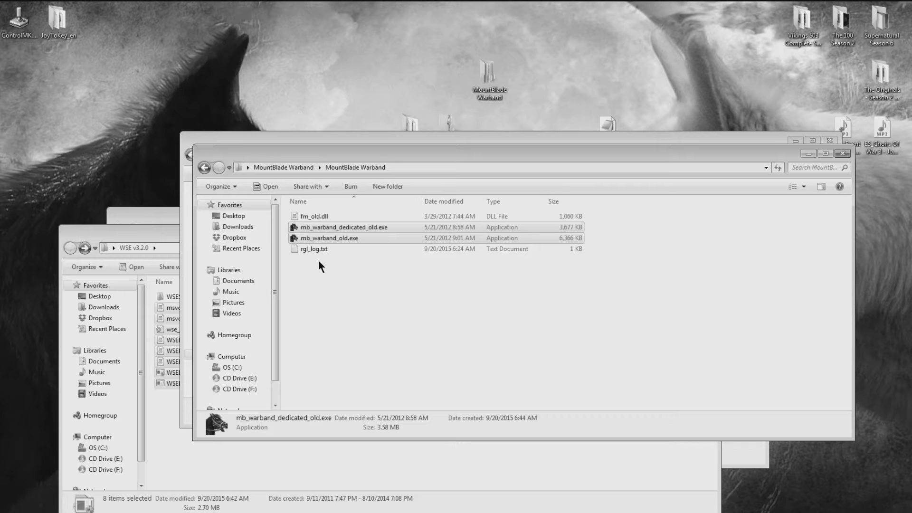
left_click(329, 238)
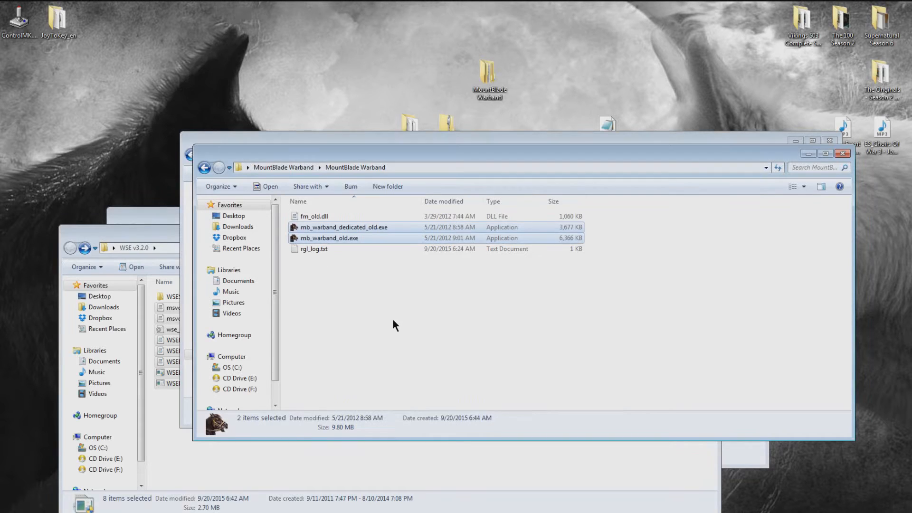
left_click(313, 248)
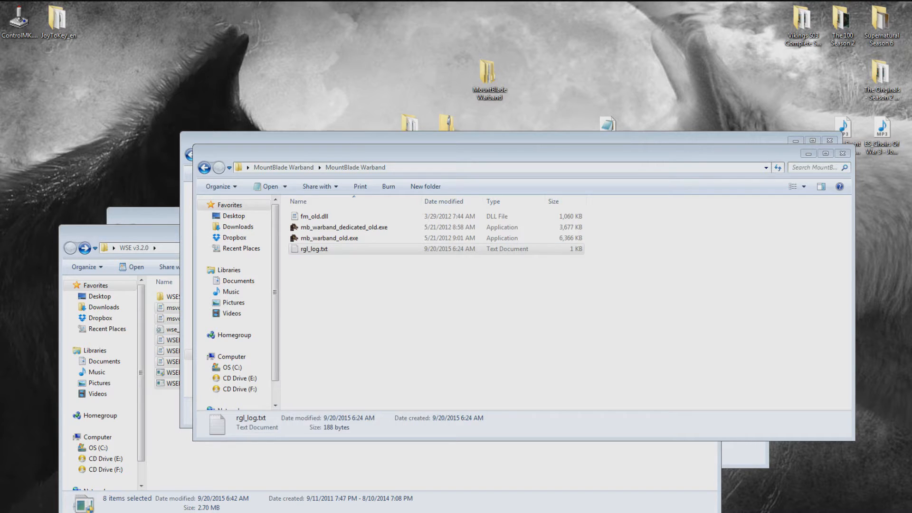
double_click(314, 249)
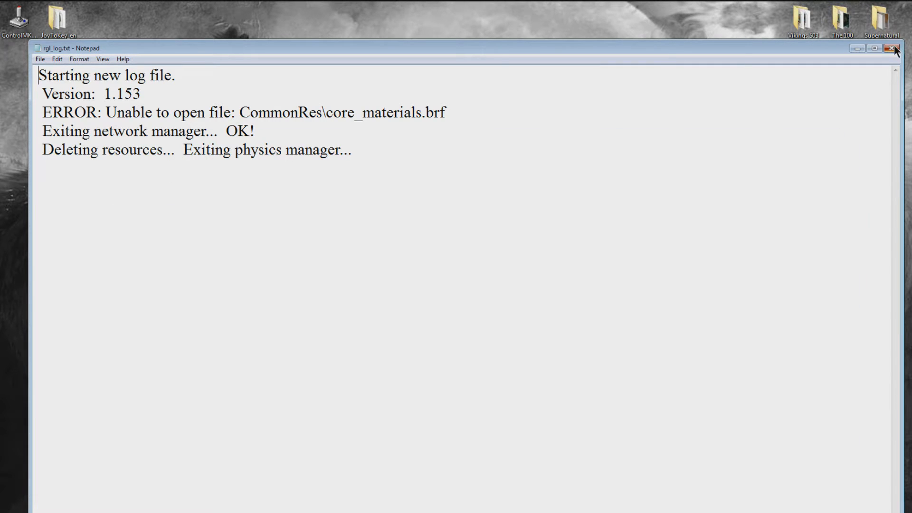
left_click(895, 49)
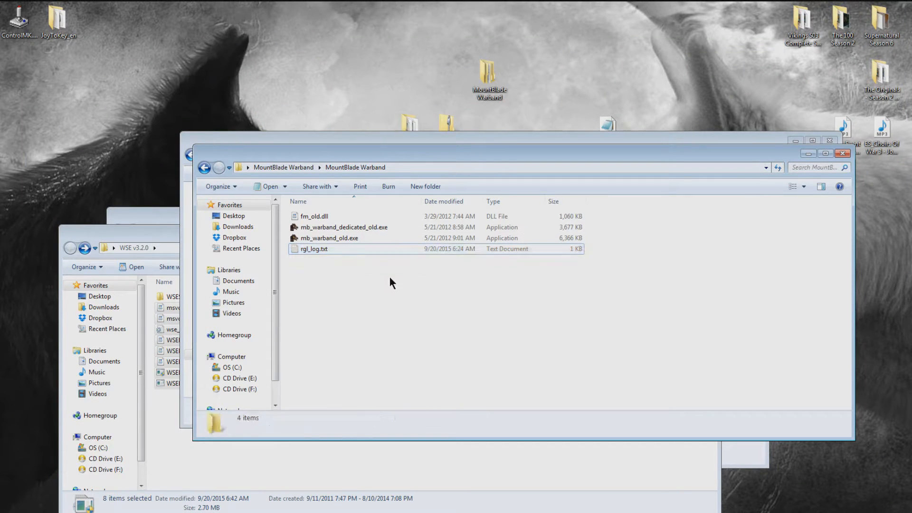
- With both old executables in the Steam Warband folder, start the game through WSELoader.exe
left_click(343, 227)
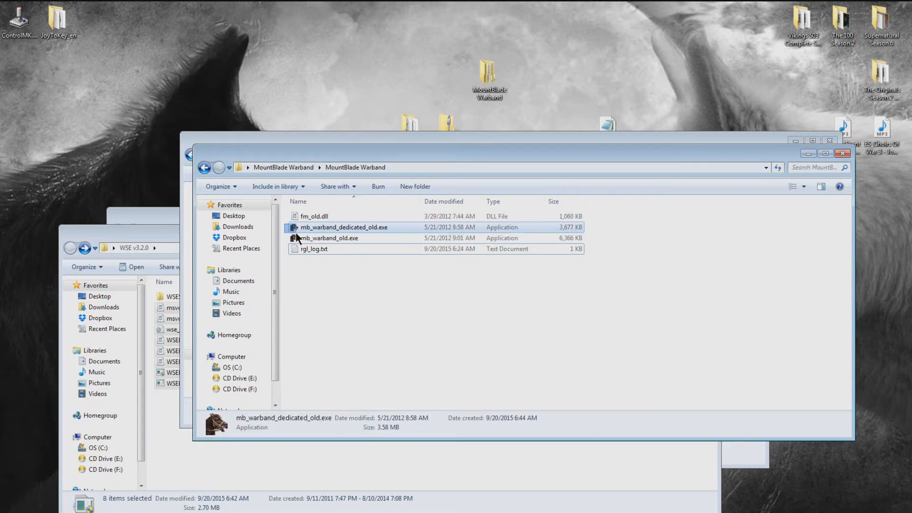
left_click(330, 238)
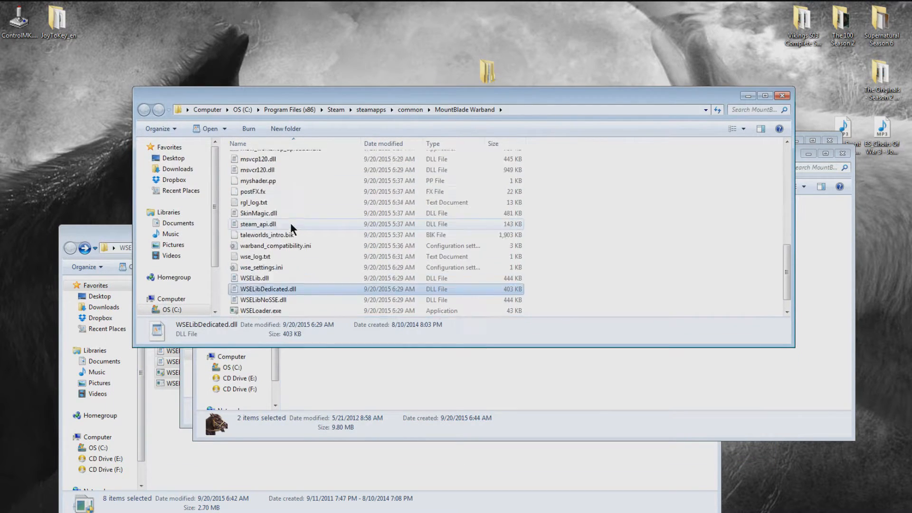
scroll("down", 3)
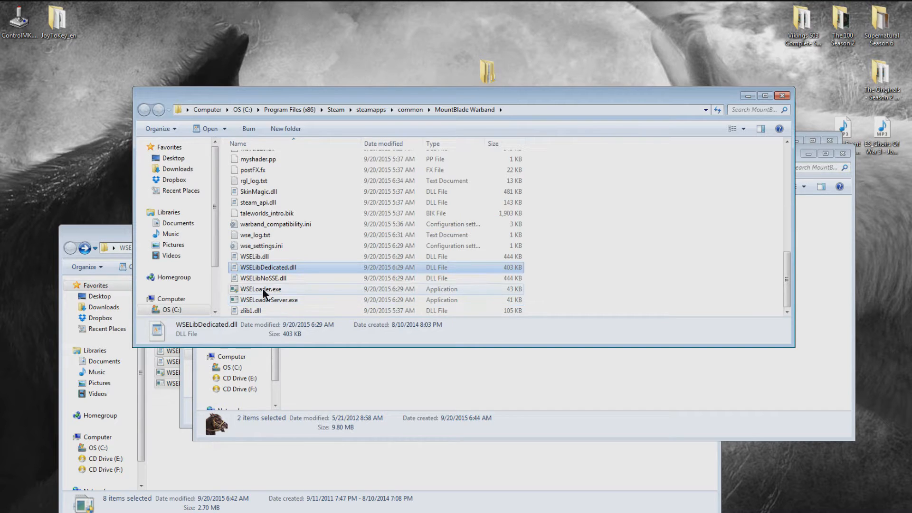
left_click(261, 289)
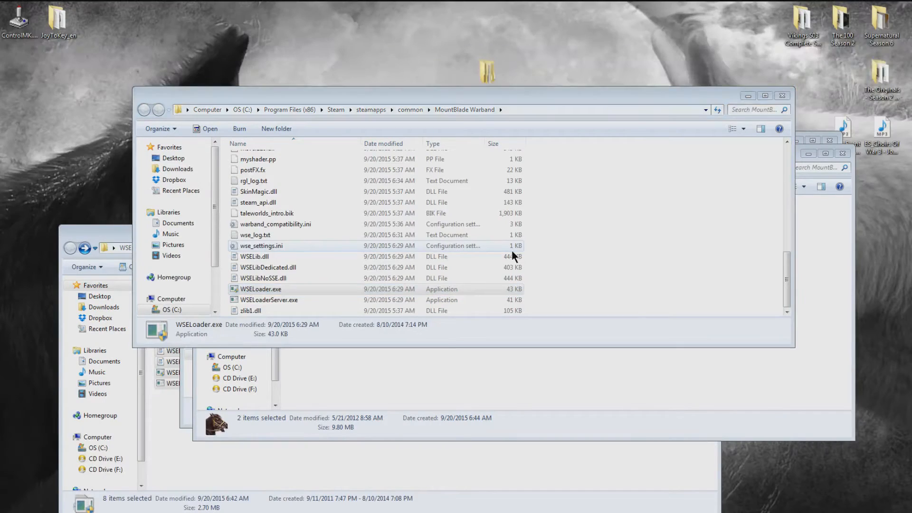
double_click(260, 290)
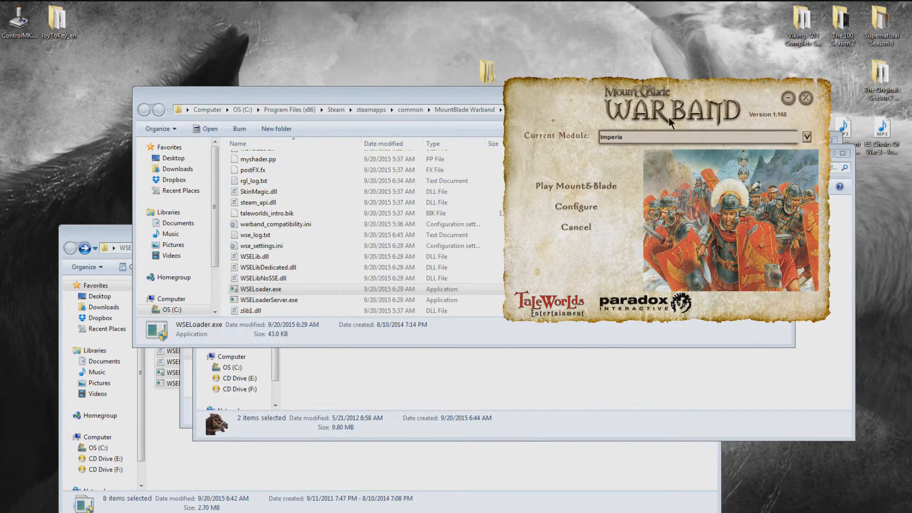
- Choose Imperia as the current module and play Mount&Blade into the in-game encounter
left_click(806, 137)
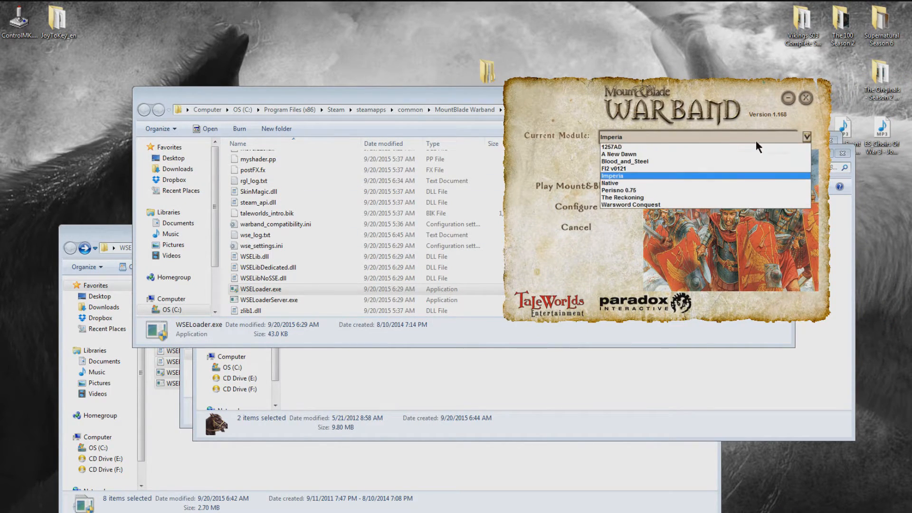
left_click(611, 175)
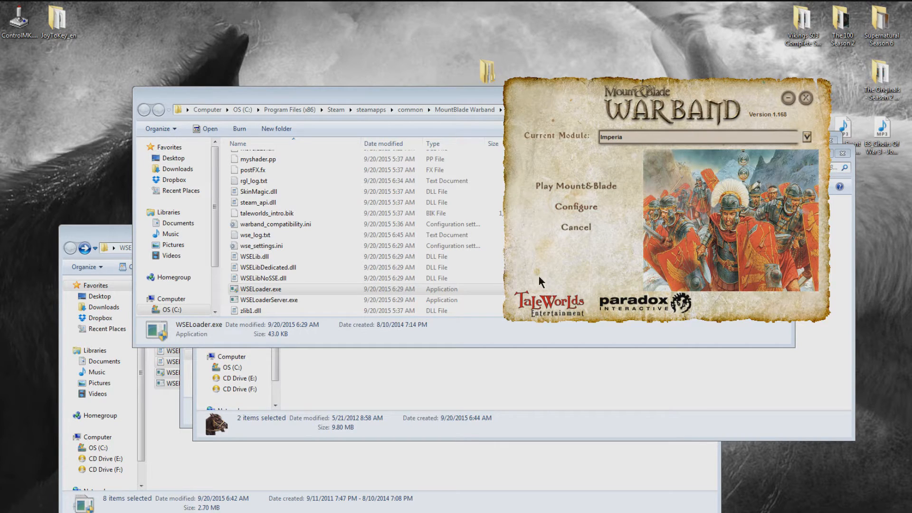
mouse_move(597, 192)
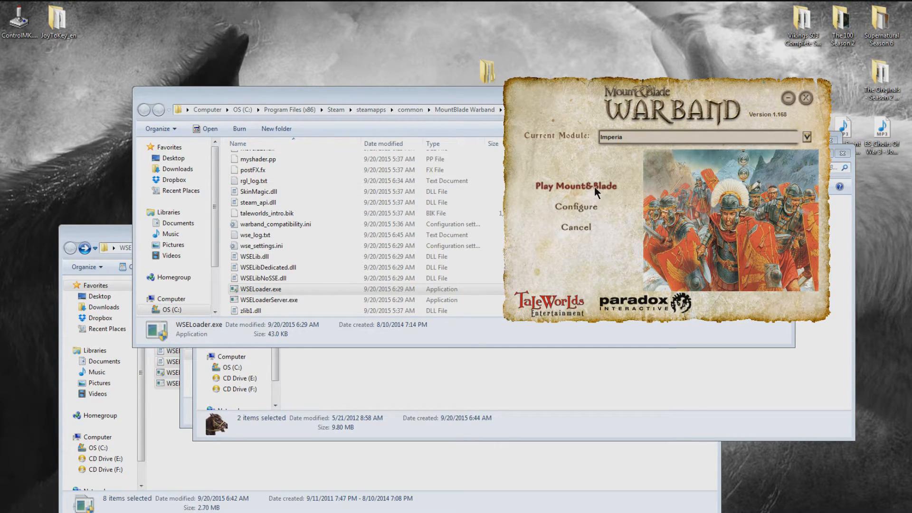
mouse_move(589, 183)
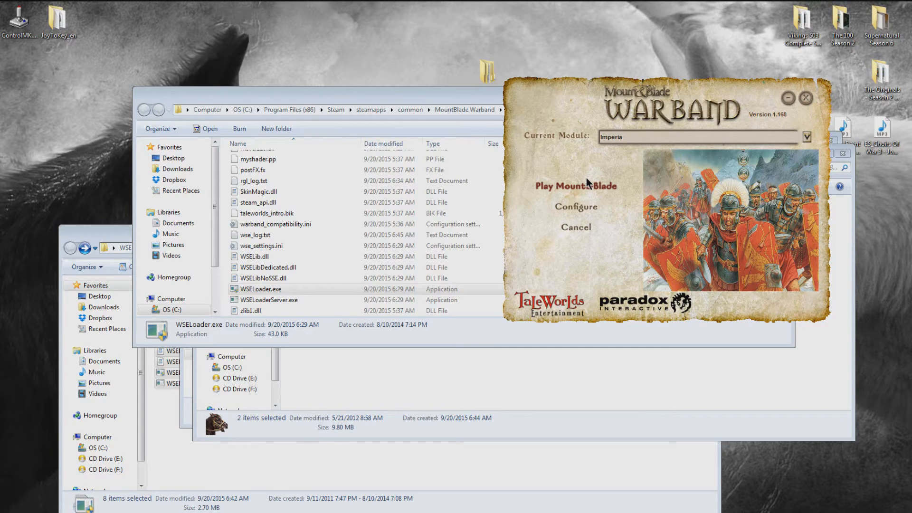
mouse_move(585, 182)
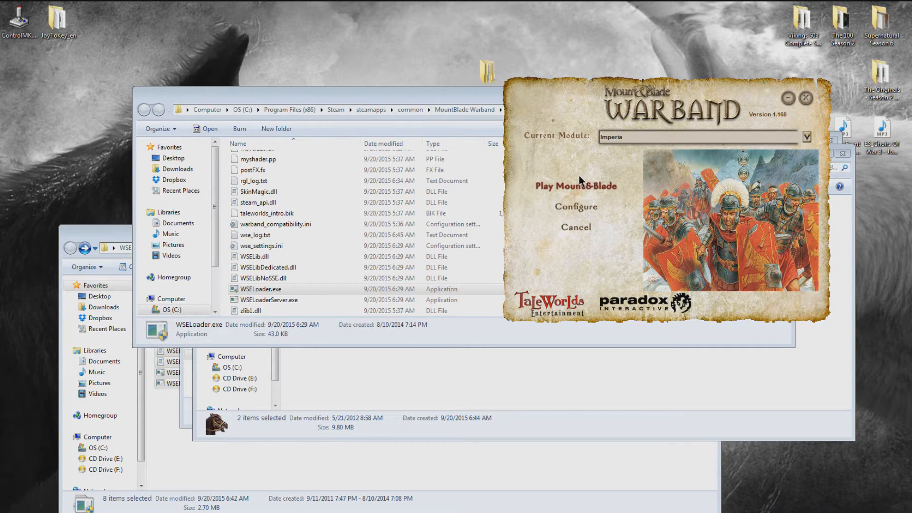
mouse_move(554, 169)
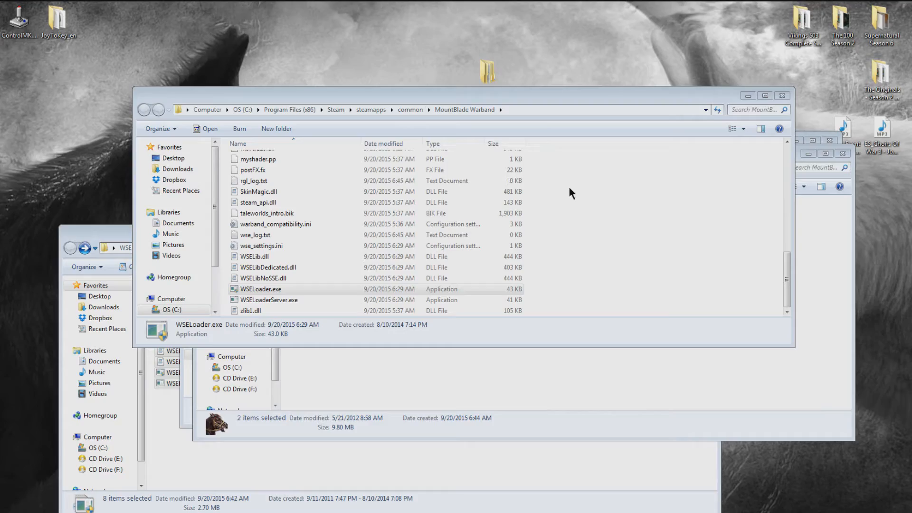
double_click(261, 288)
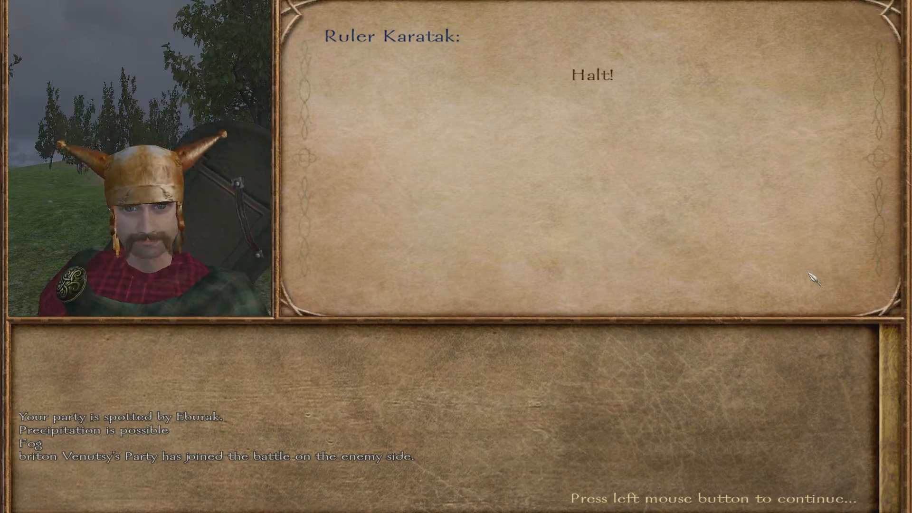
- Continue past the enemy ruler's halt, assign the Onager catapult to the crew and start the battle
left_click(809, 279)
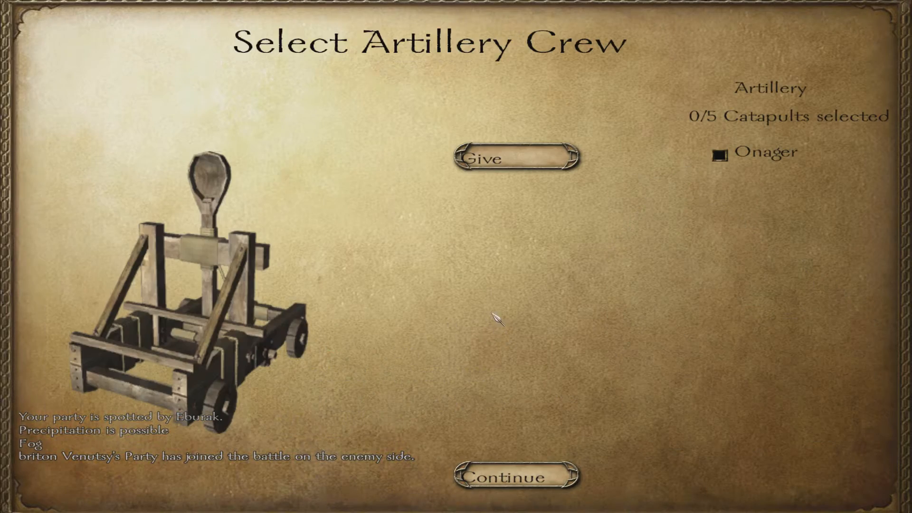
left_click(720, 152)
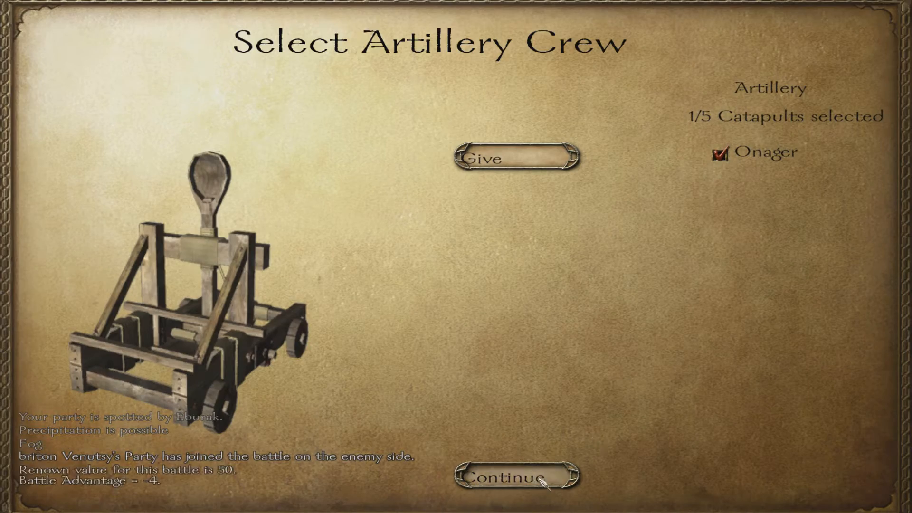
left_click(505, 477)
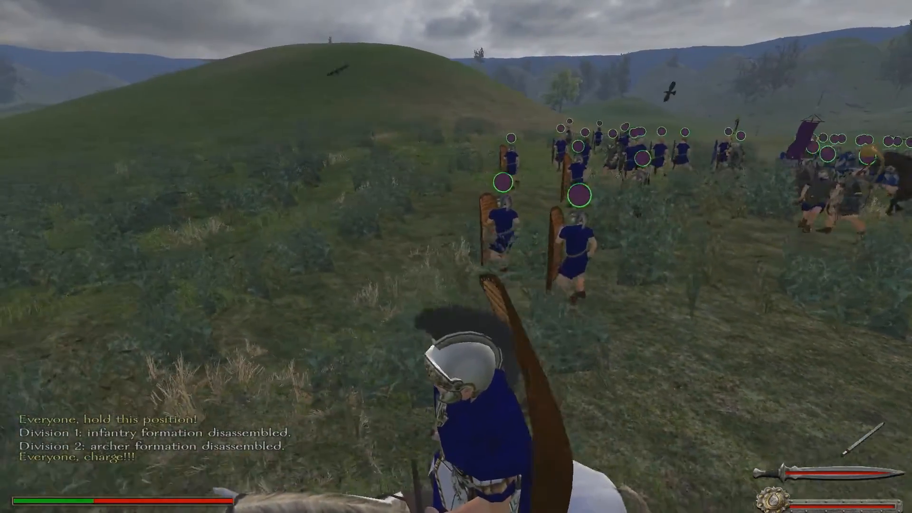
mouse_move(456, 257)
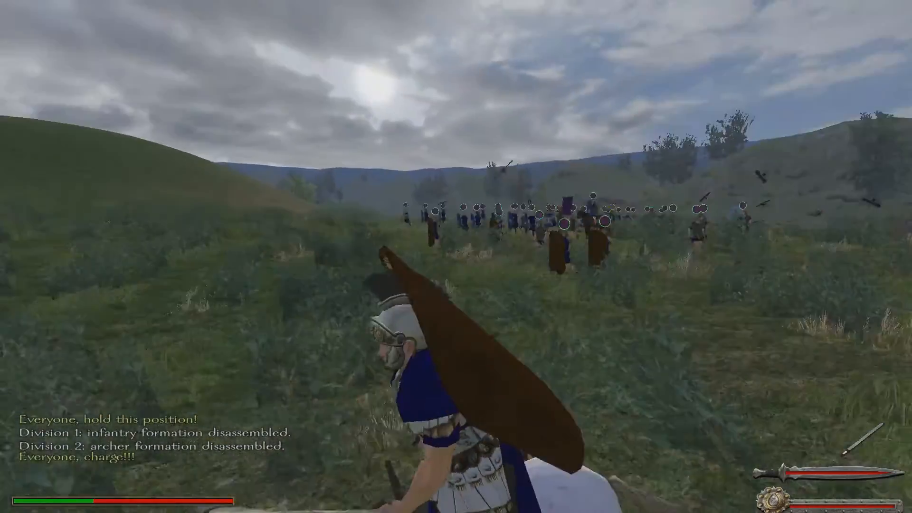
mouse_move(456, 256)
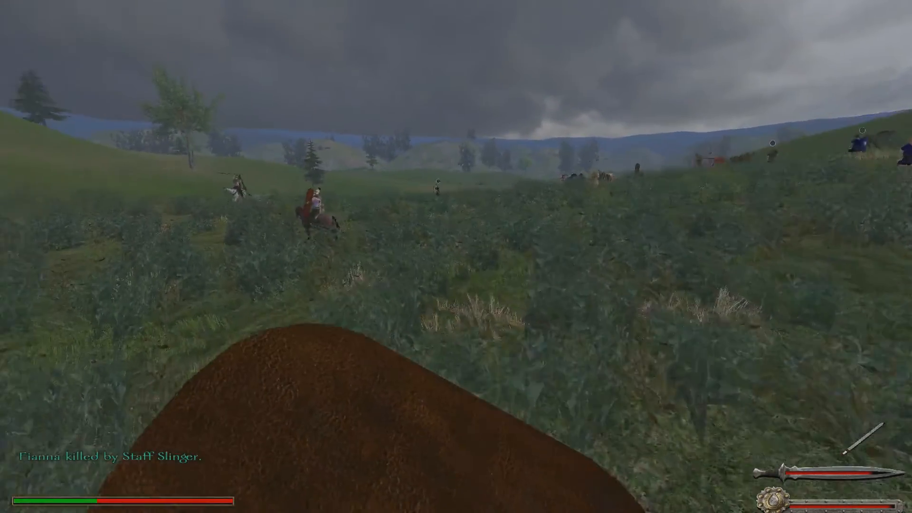
mouse_move(456, 256)
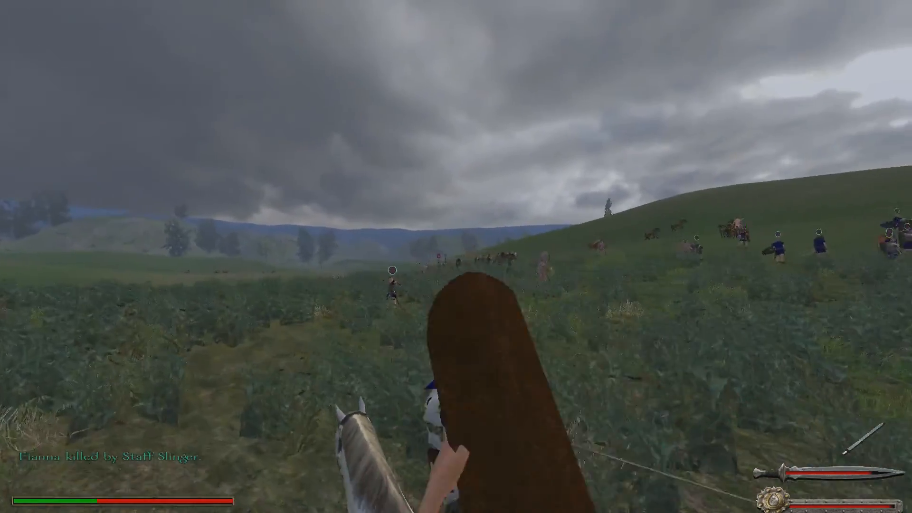